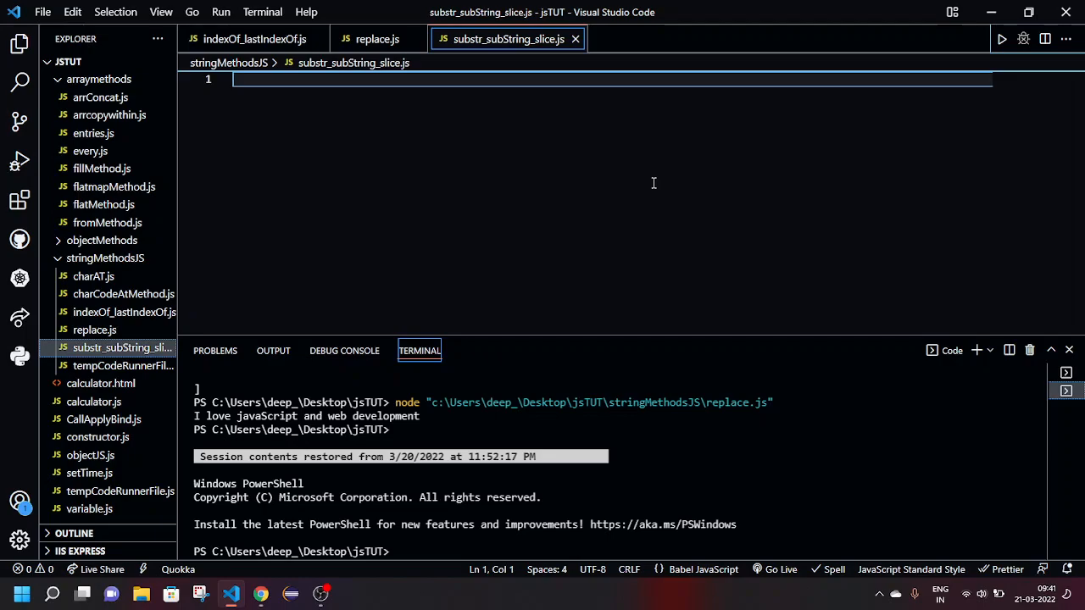
# Declare let sen = "I love development"; and begin a console.log line below it
pyautogui.write('let')
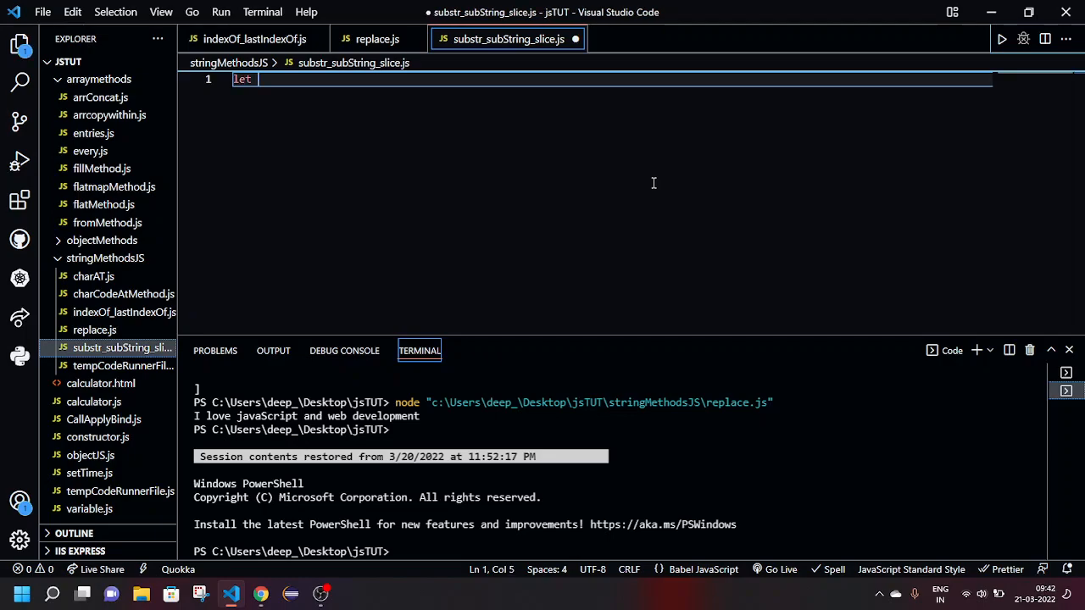
pyautogui.write('n')
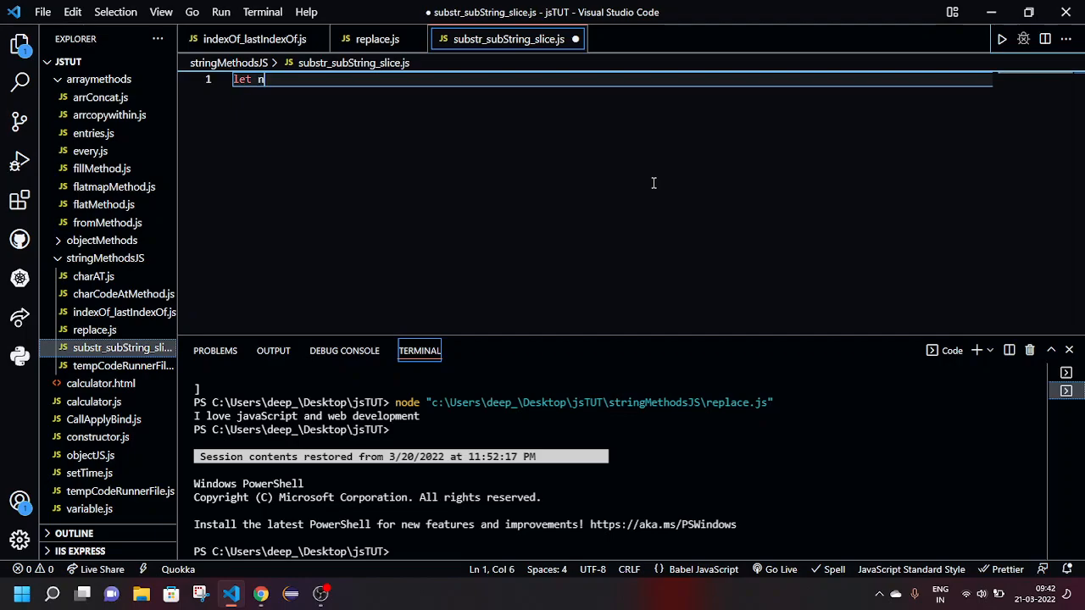
pyautogui.write('el')
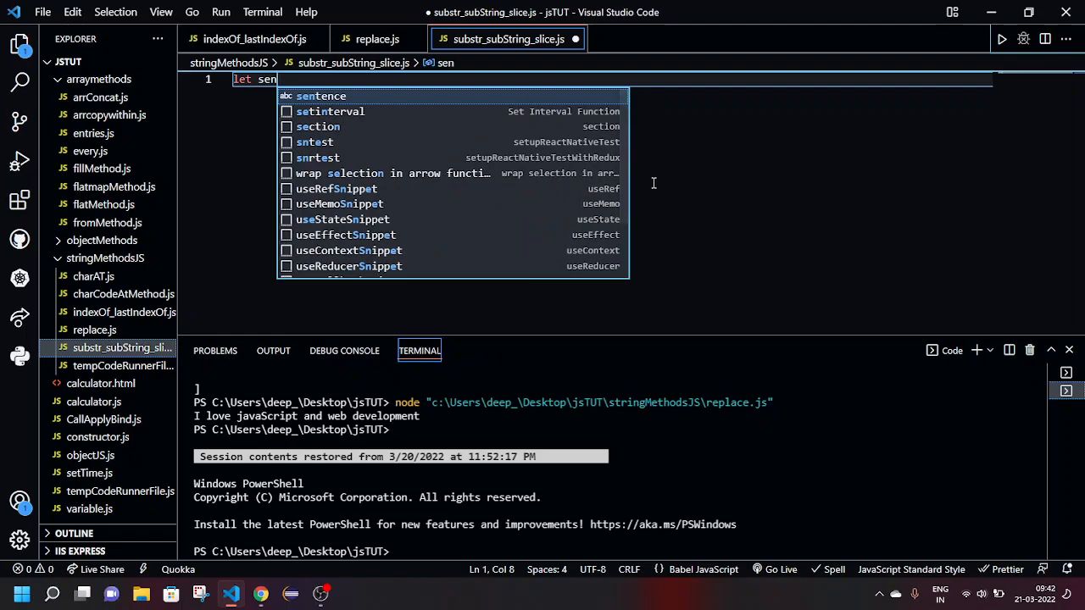
pyautogui.write('= ""')
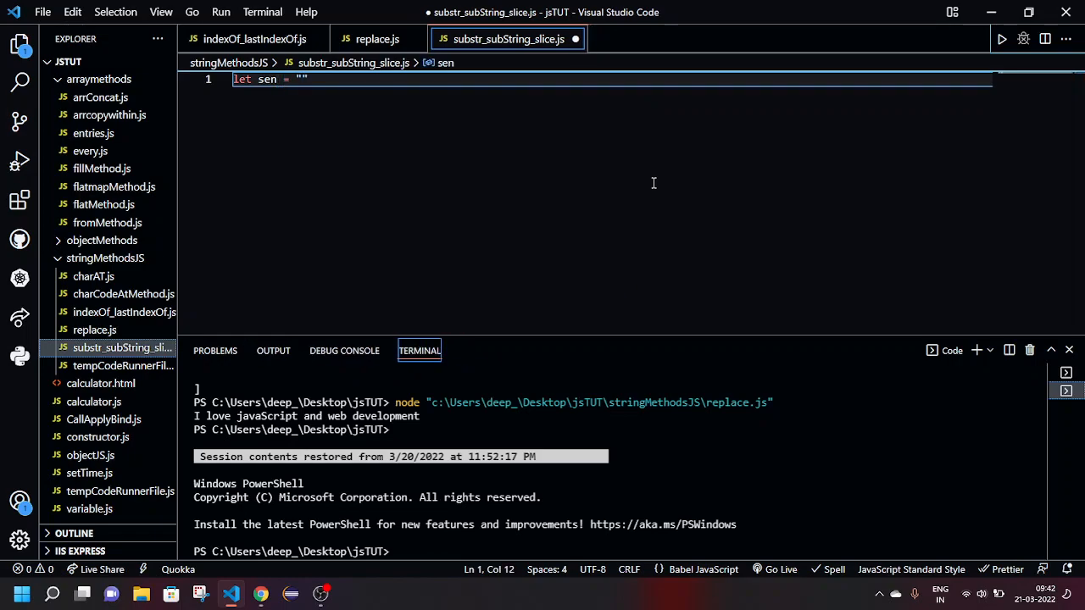
pyautogui.write('I love develop')
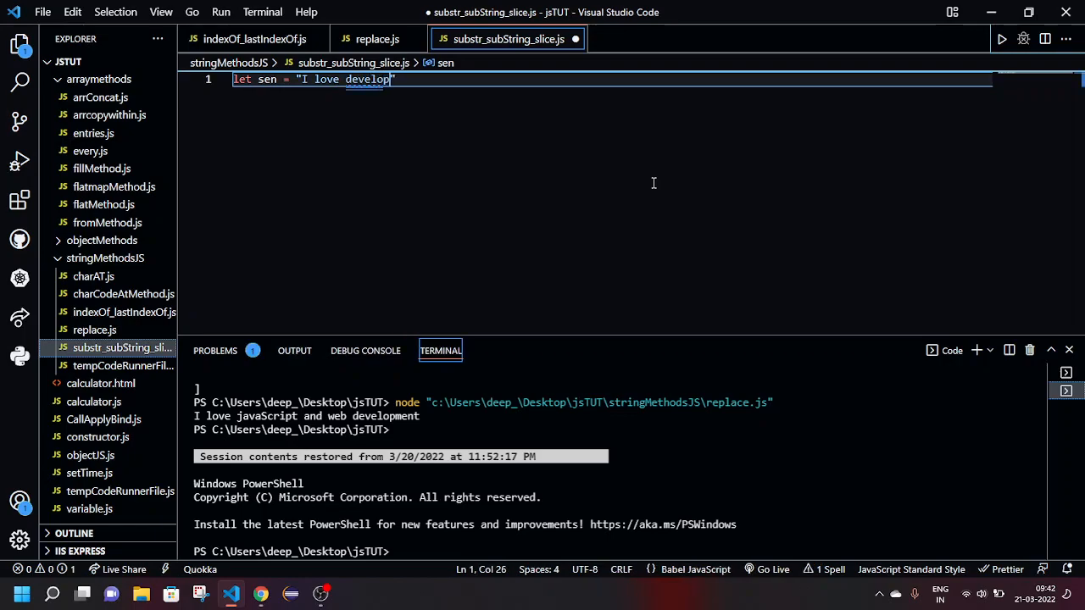
pyautogui.write('me')
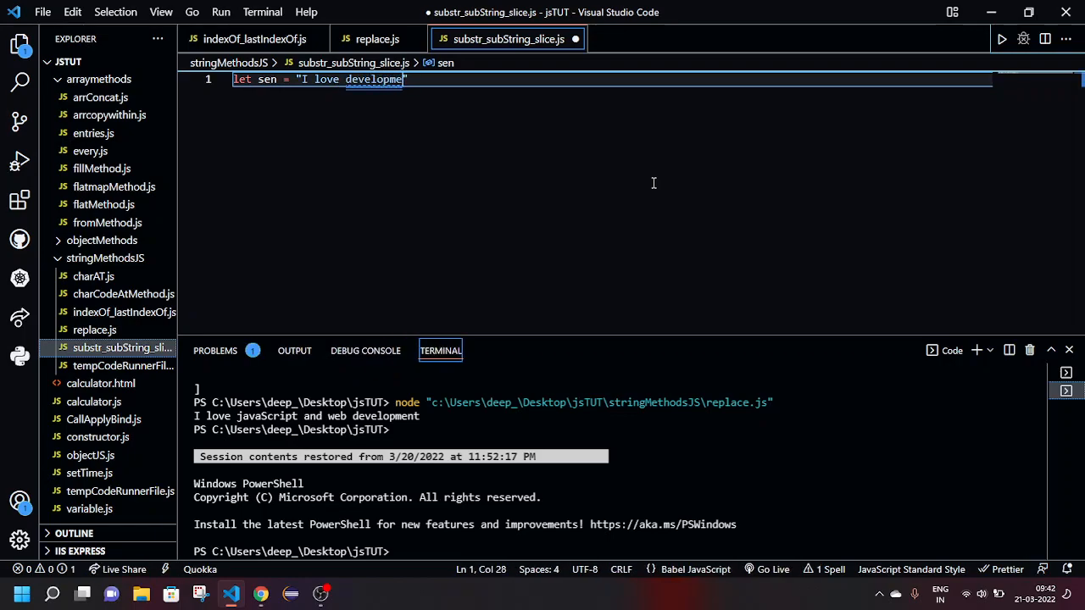
pyautogui.press('enter')
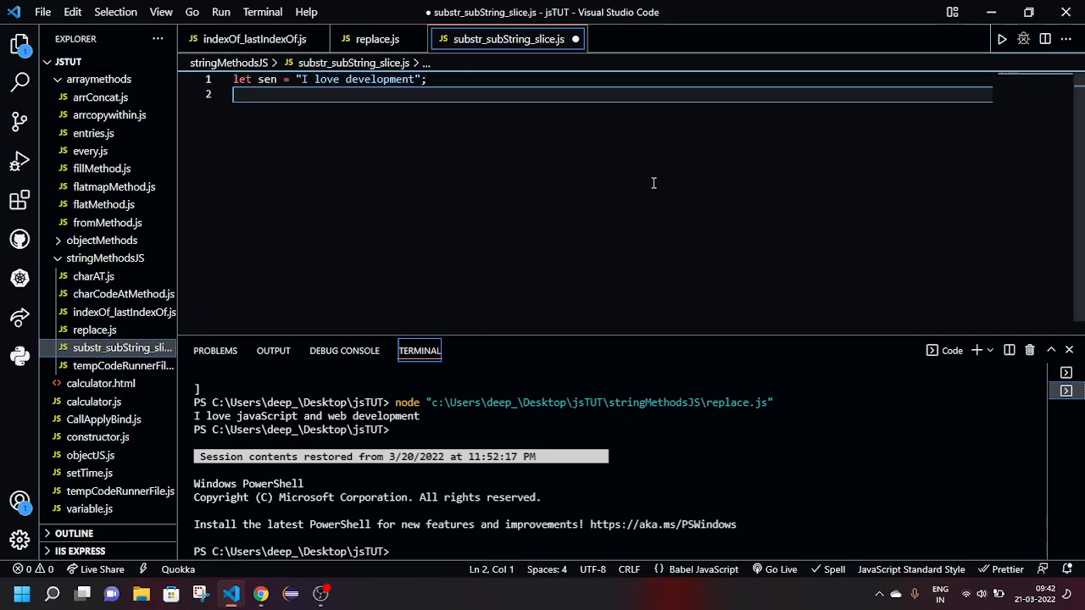
pyautogui.write('log();')
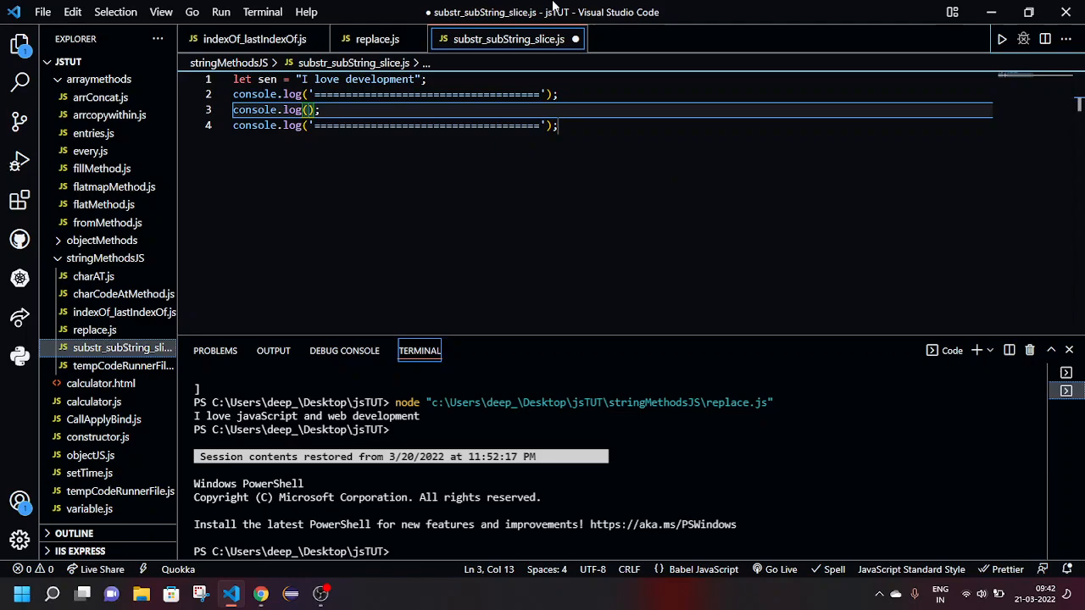
# Fill the log line with sen.substr(2, 5) between the separator logs
pyautogui.write('sen')
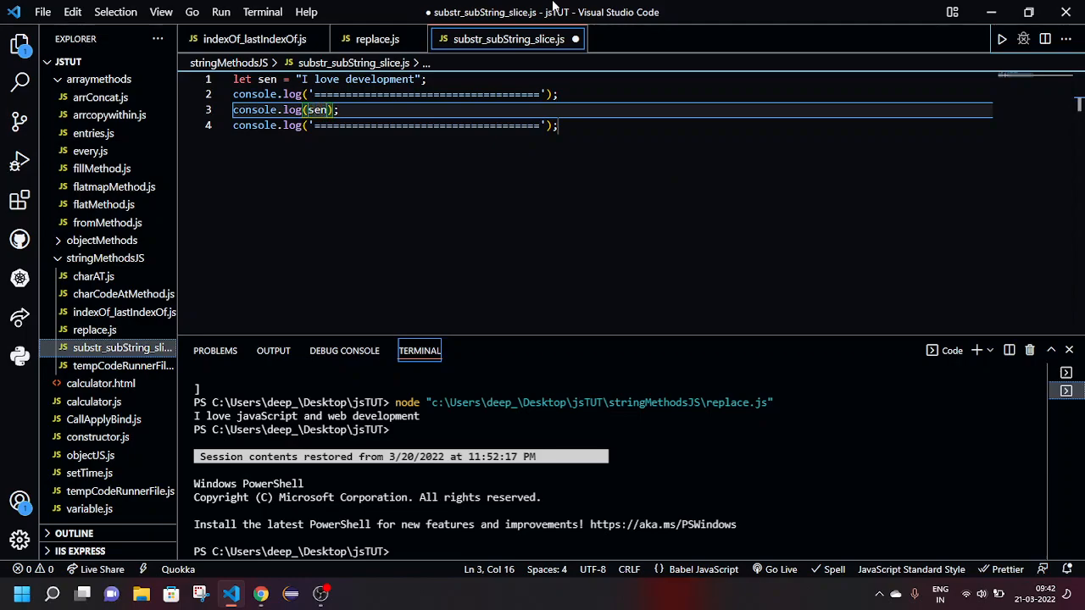
pyautogui.write('.subs')
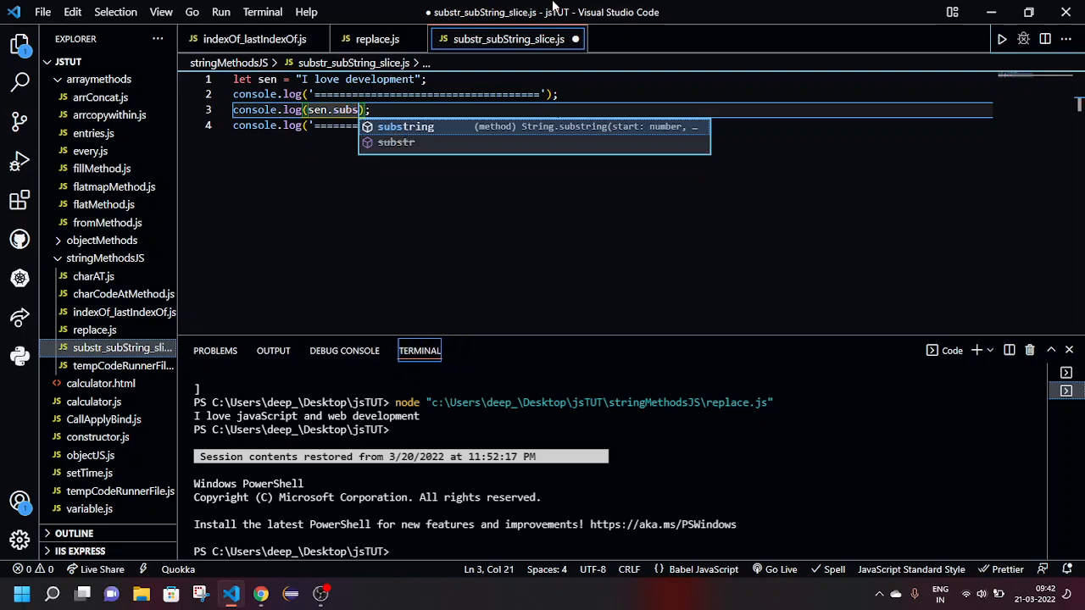
pyautogui.click(396, 142)
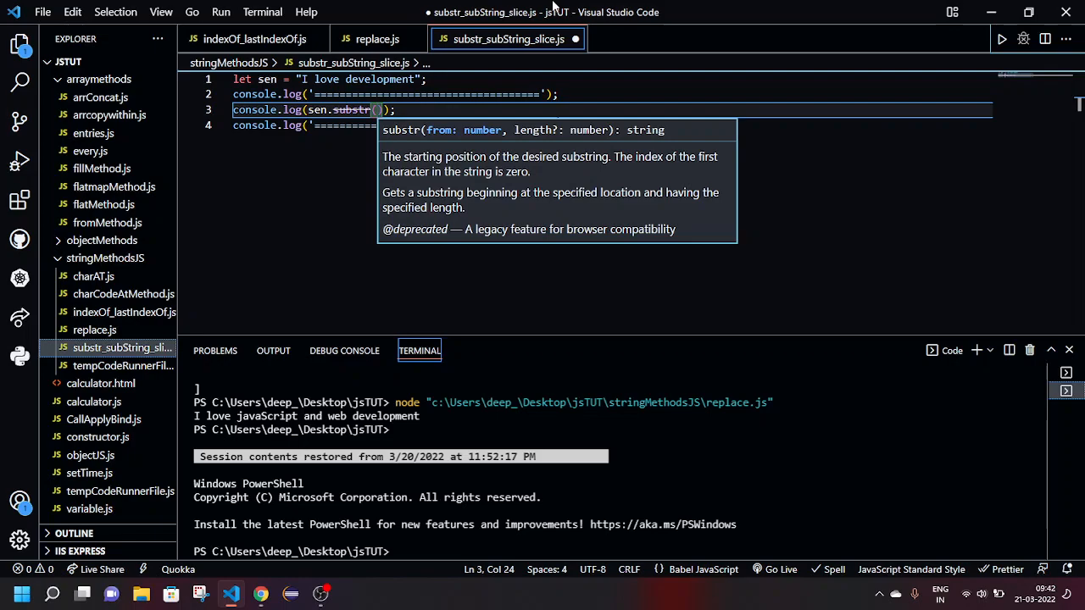
pyautogui.write('2')
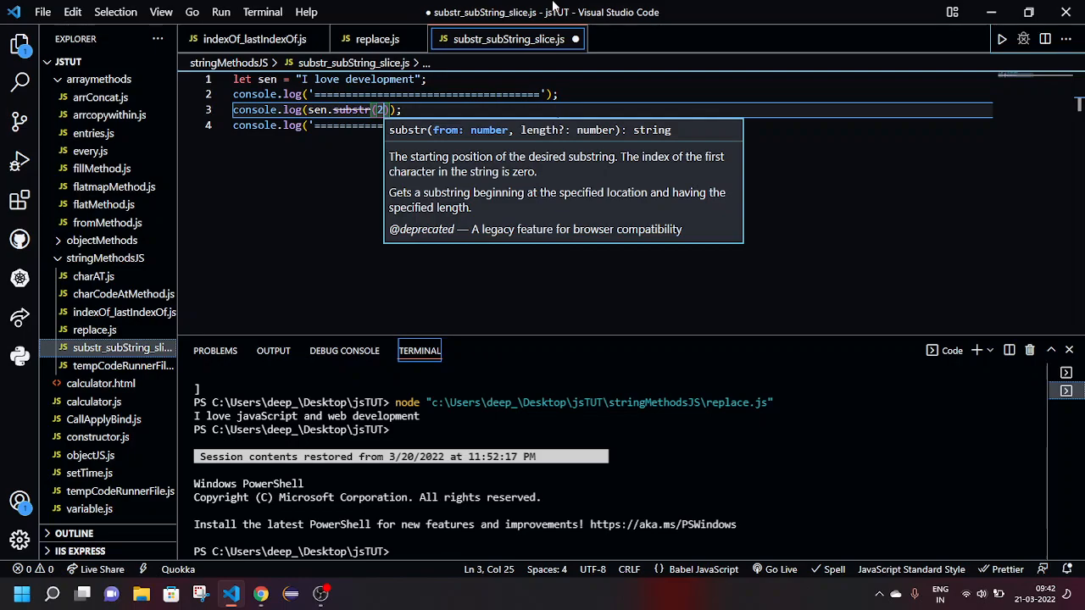
pyautogui.write(',')
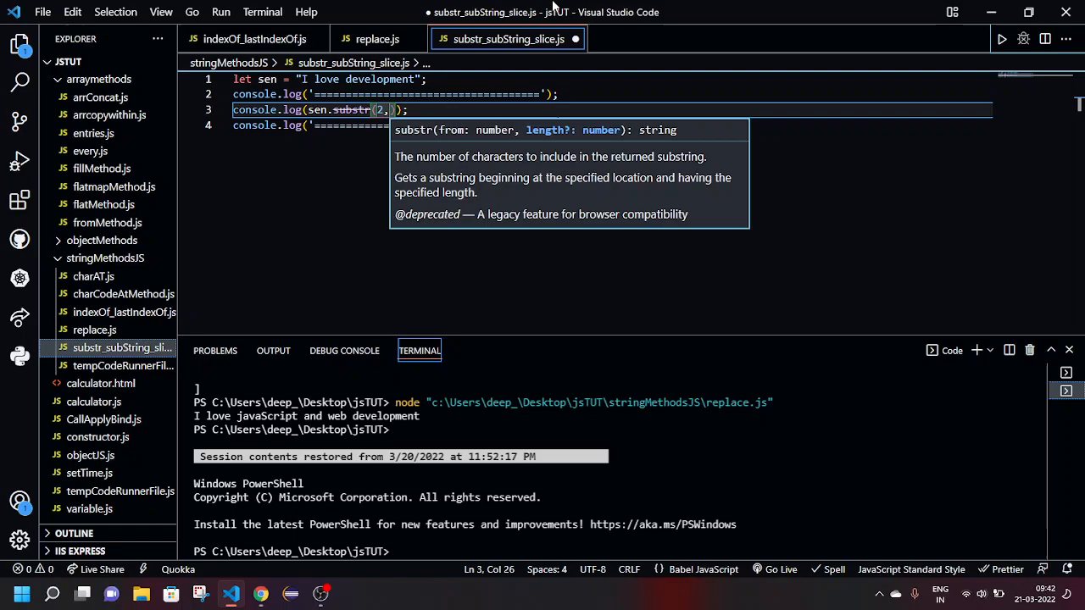
pyautogui.write('5')
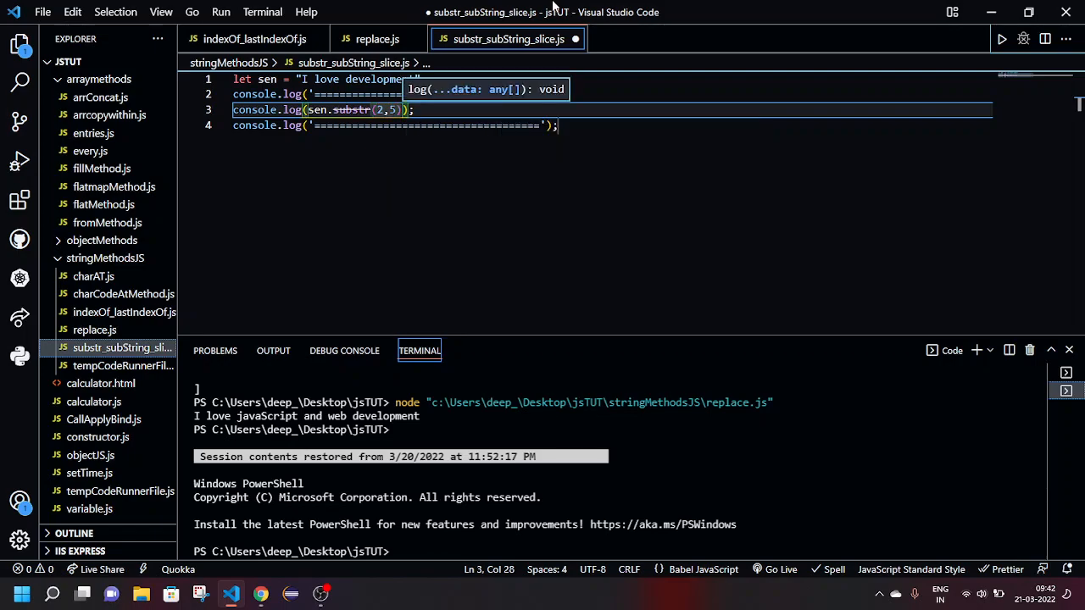
pyautogui.moveTo(851, 39)
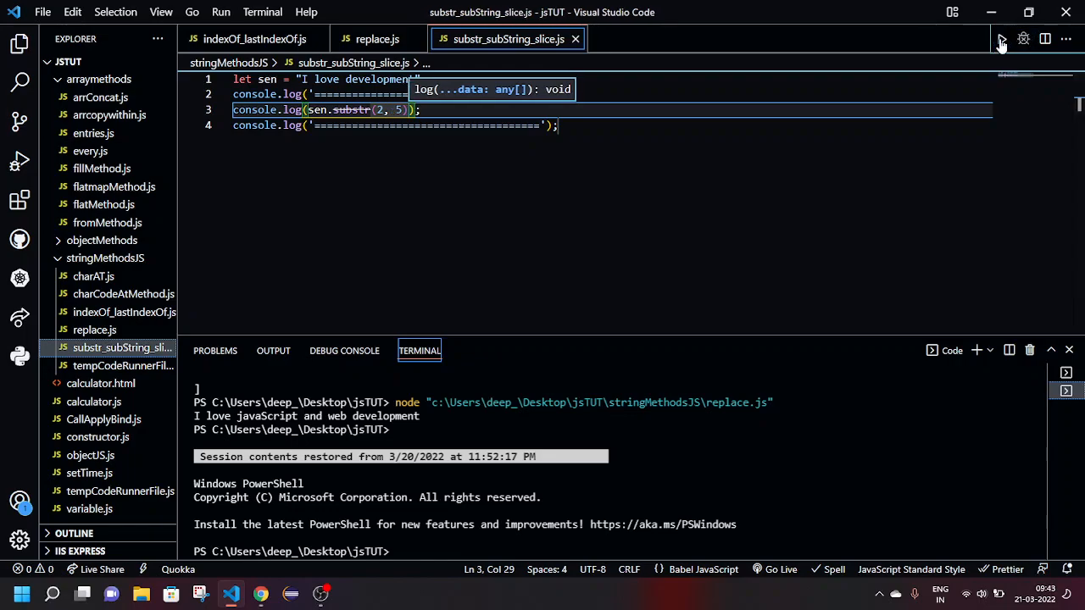
# Run the script so the terminal prints "love", then count character positions in the sentence
pyautogui.click(1001, 39)
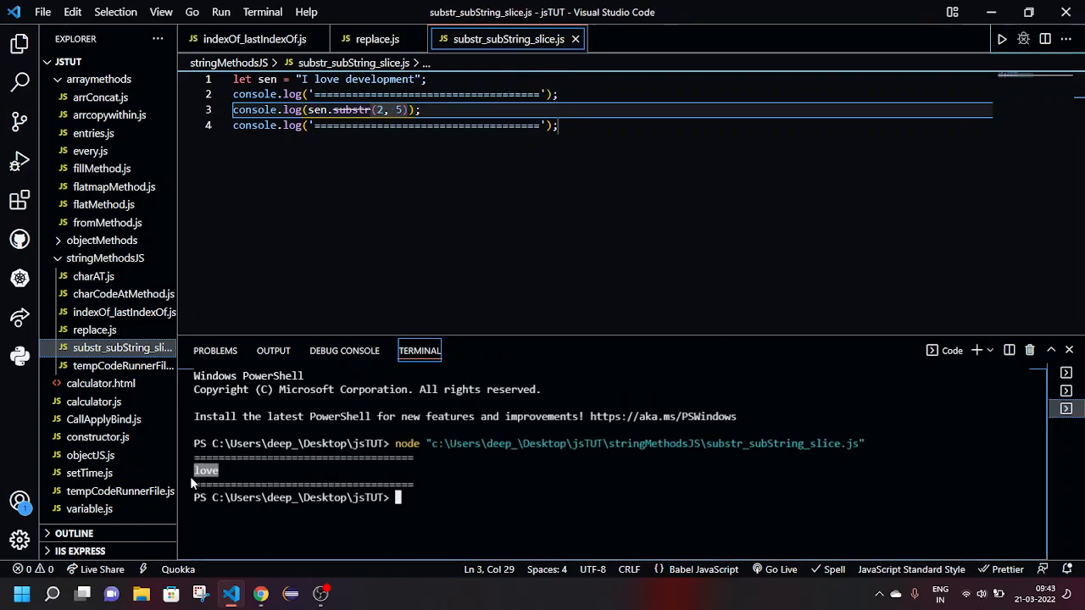
pyautogui.moveTo(349, 153)
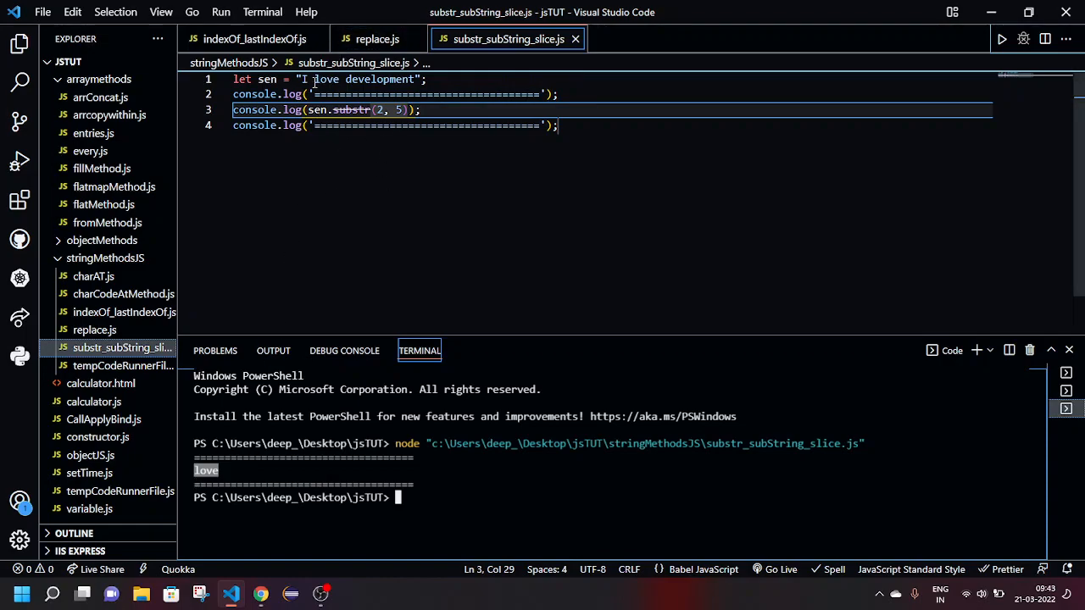
pyautogui.click(306, 79)
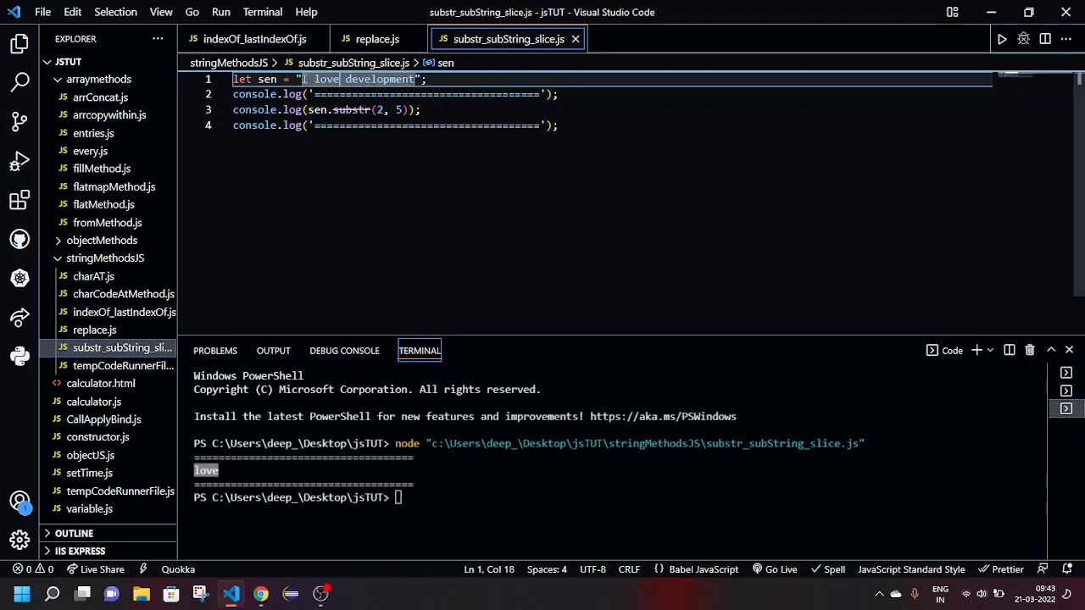
pyautogui.click(315, 79)
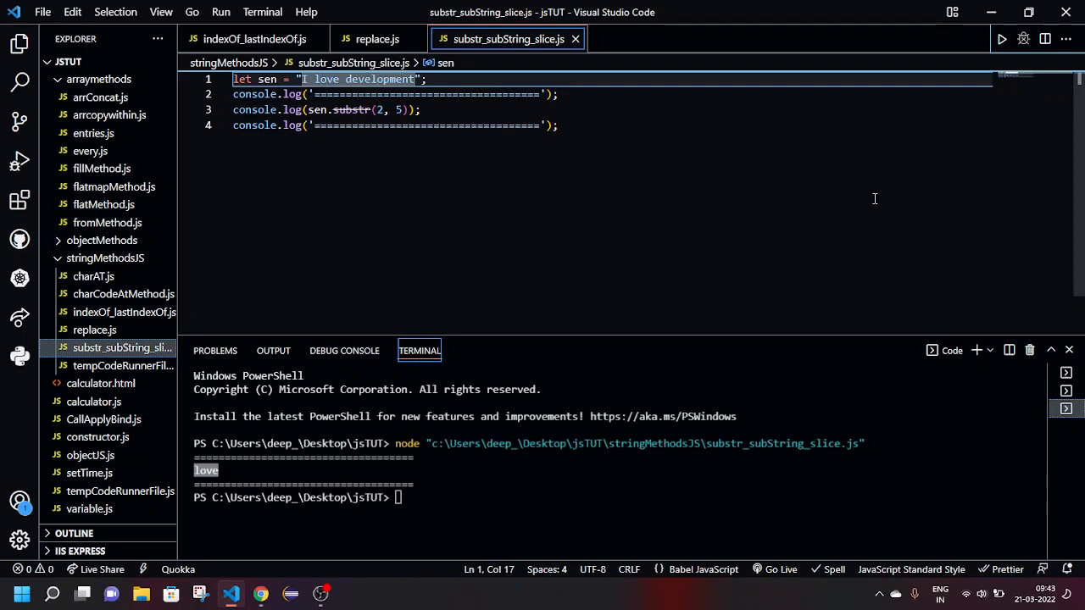
pyautogui.moveTo(383, 119)
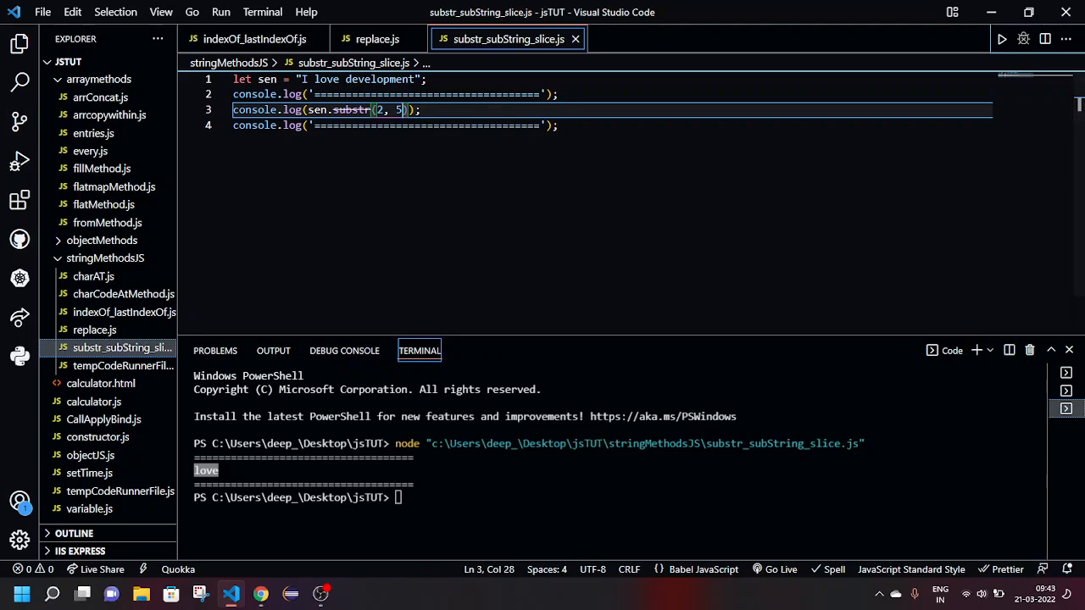
# Add a trailing // comment: substr arguments are the starting index and number of characters returned
pyautogui.write('//')
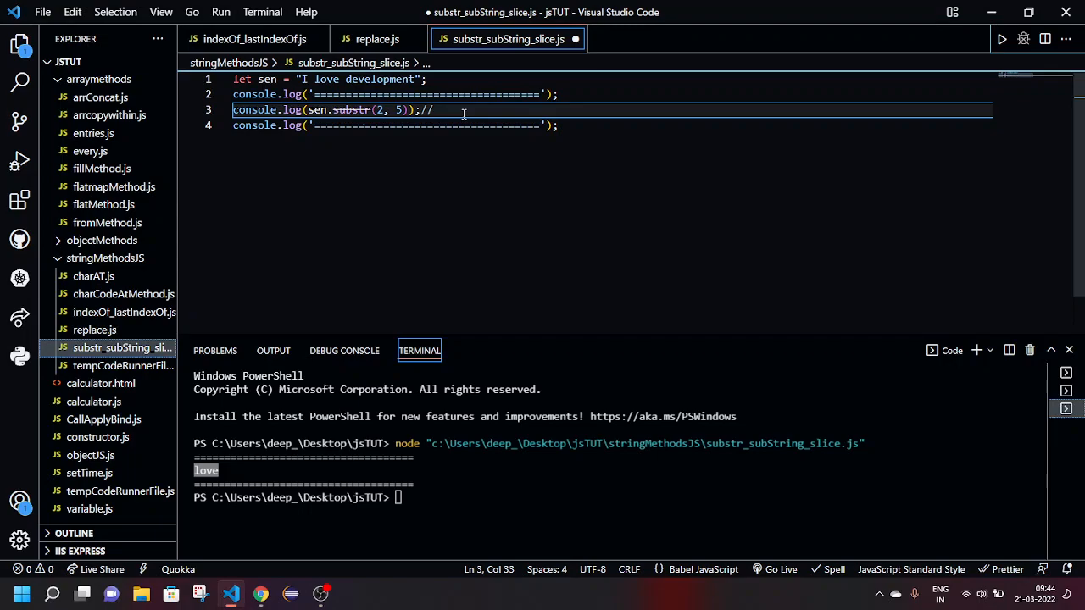
pyautogui.write('represent the starting index and the number of characters to include in the returned string')
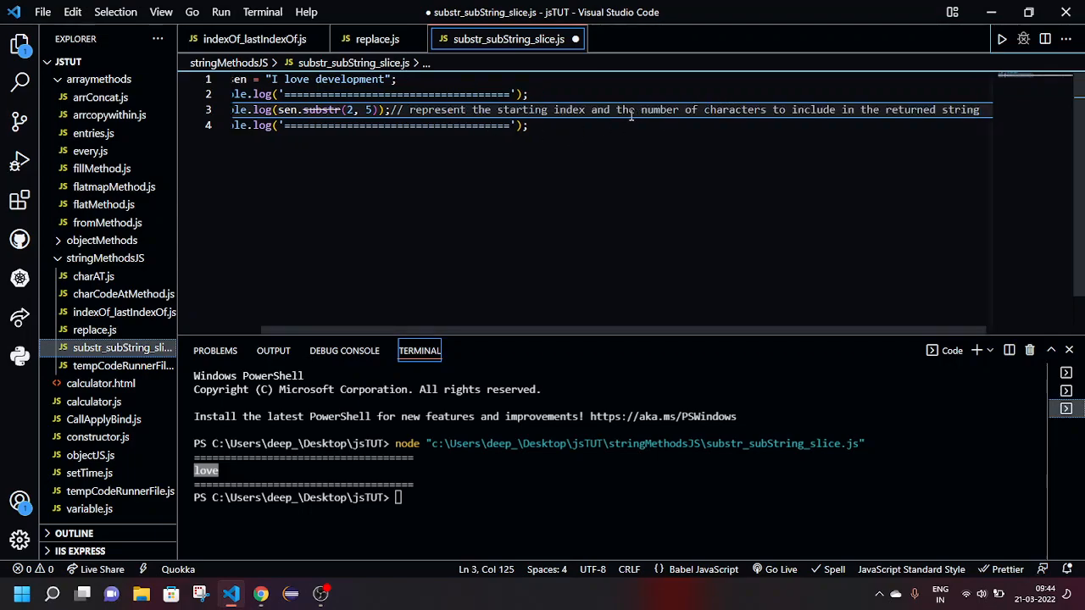
pyautogui.doubleClick(600, 109)
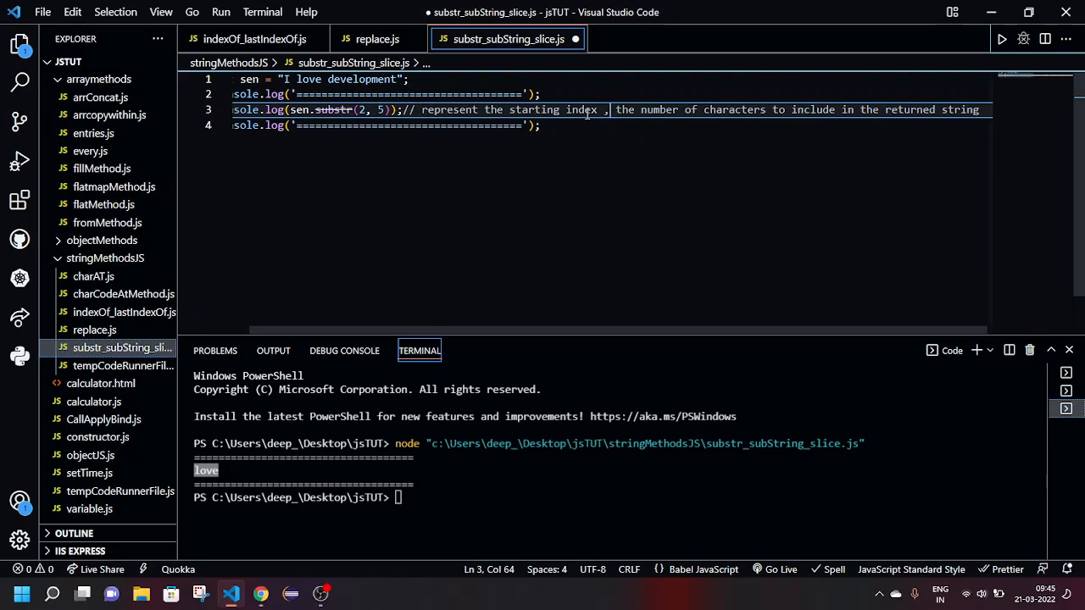
pyautogui.moveTo(773, 144)
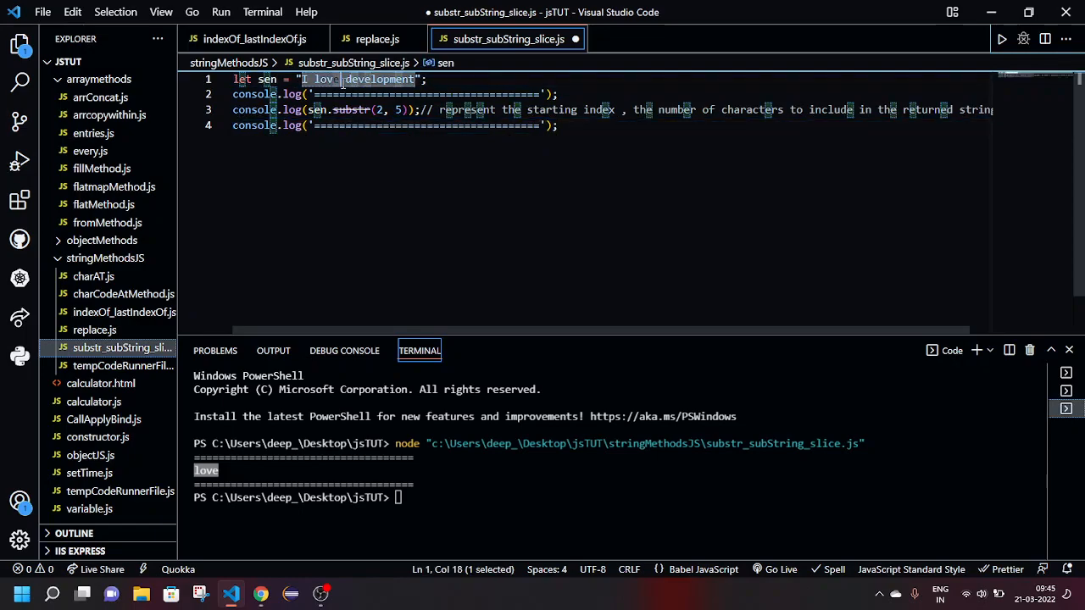
pyautogui.moveTo(433, 190)
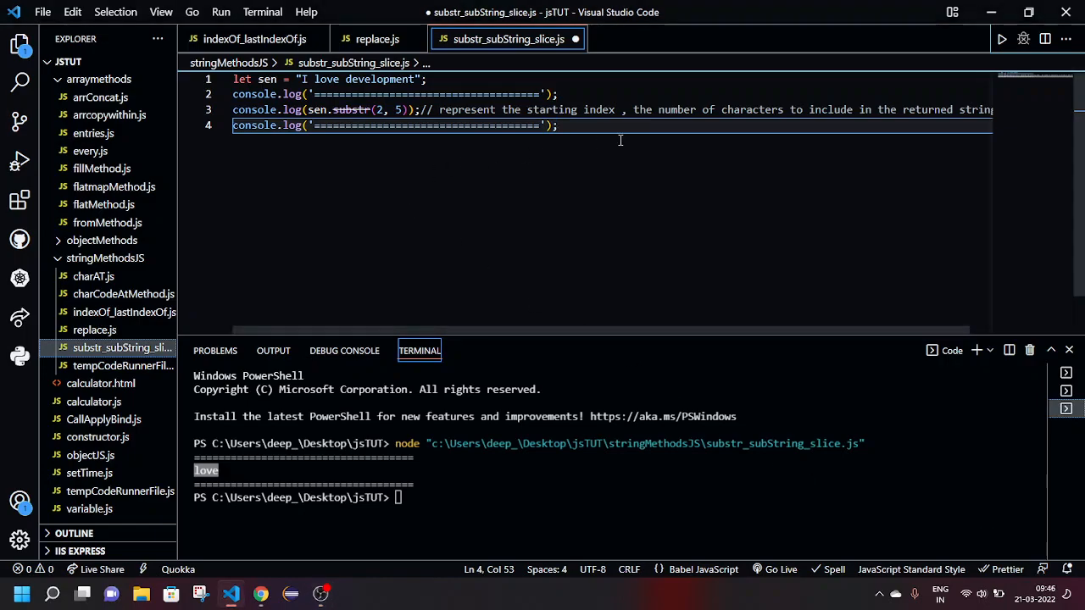
# Add a new line logging sen.subString() below the substr example
pyautogui.press('Enter')
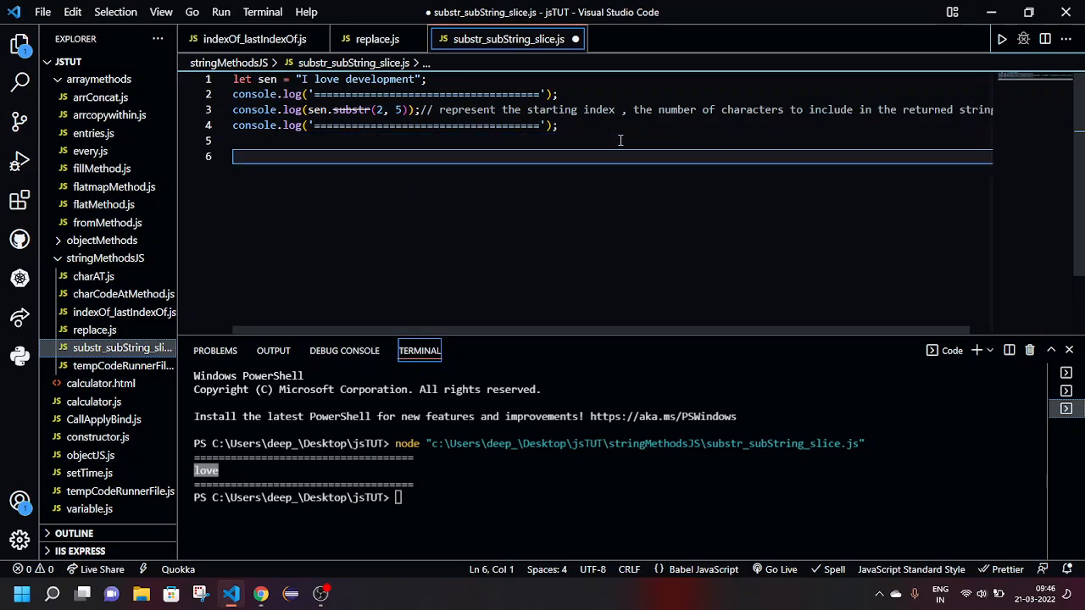
pyautogui.write('log();')
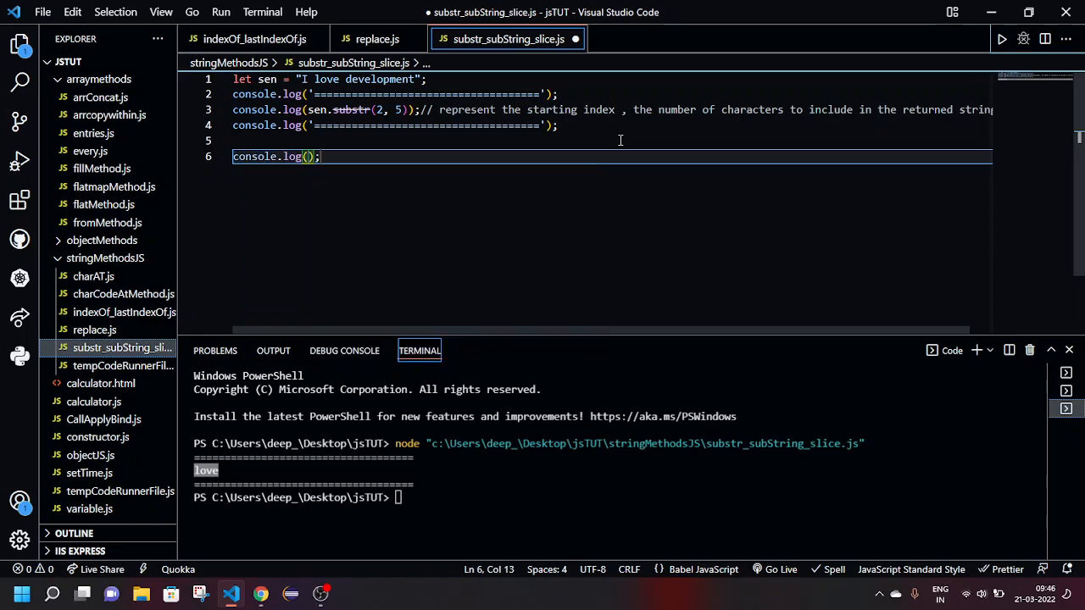
pyautogui.write('sen')
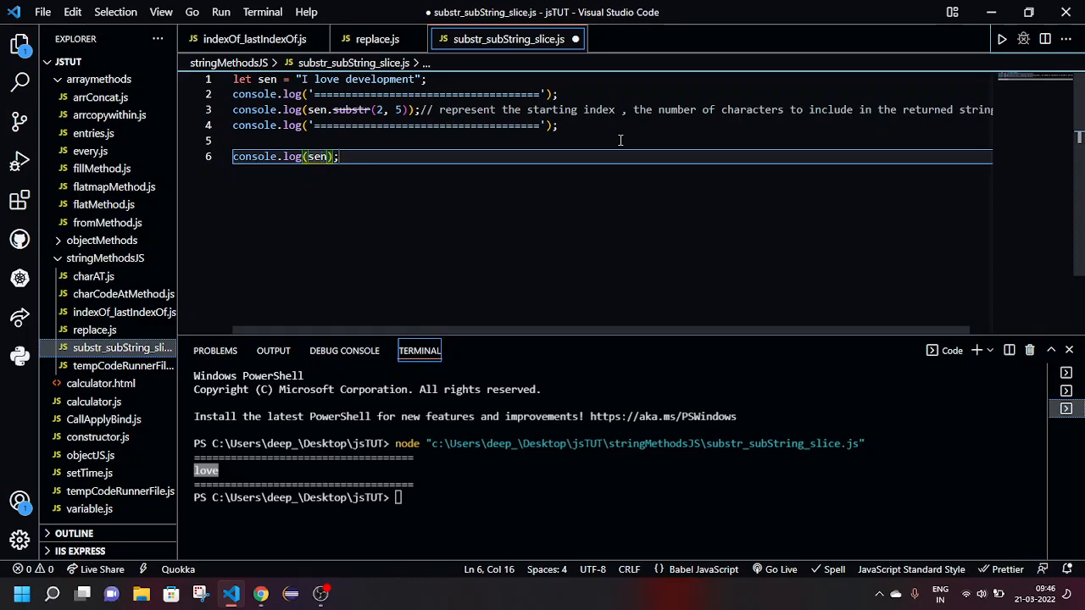
pyautogui.write('.s')
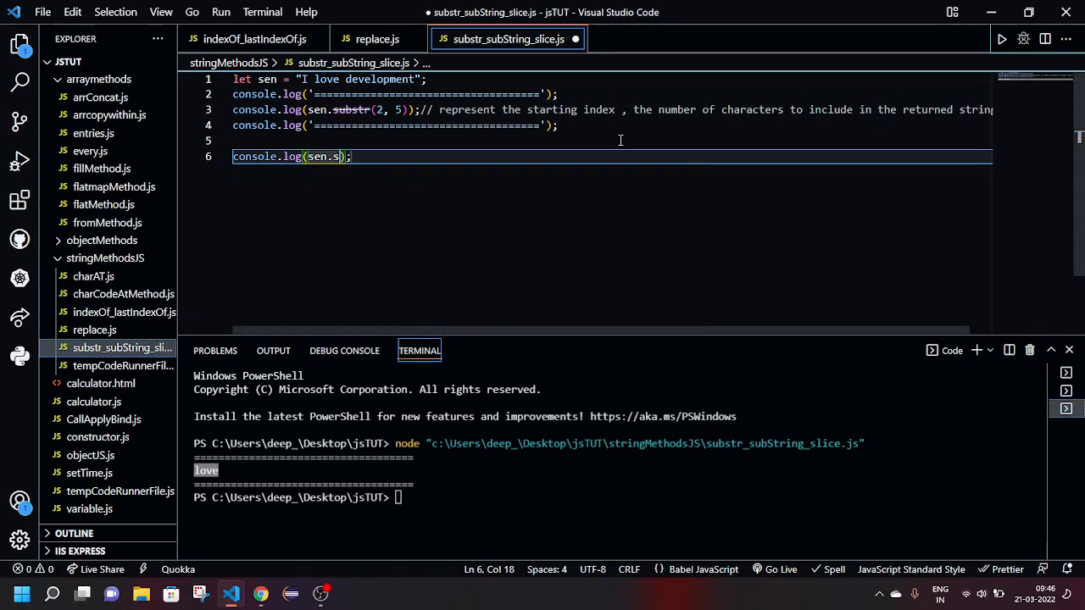
pyautogui.write('ubStr')
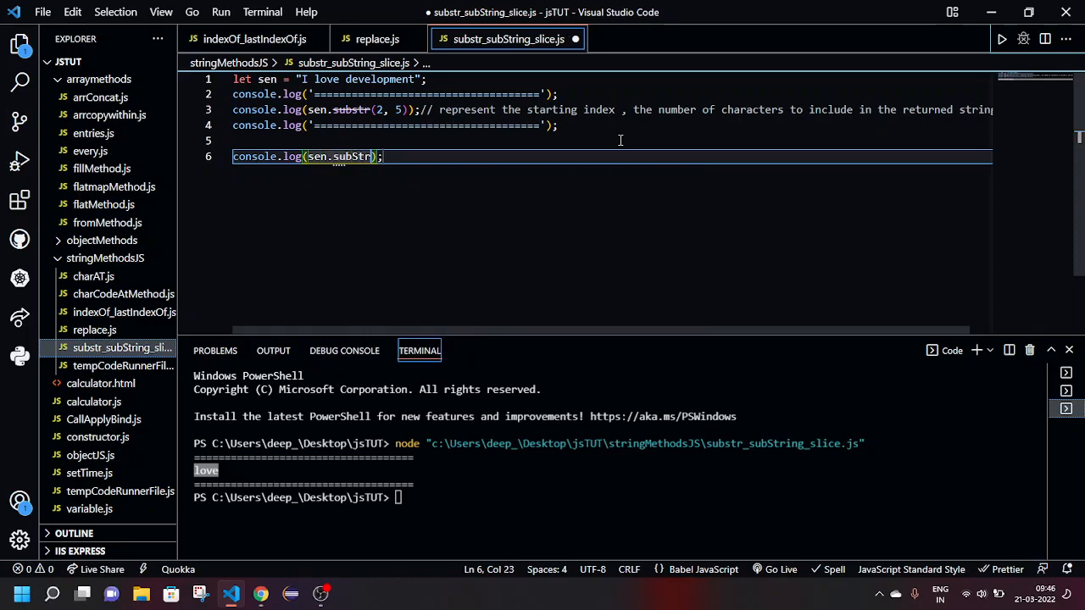
pyautogui.write('ing()')
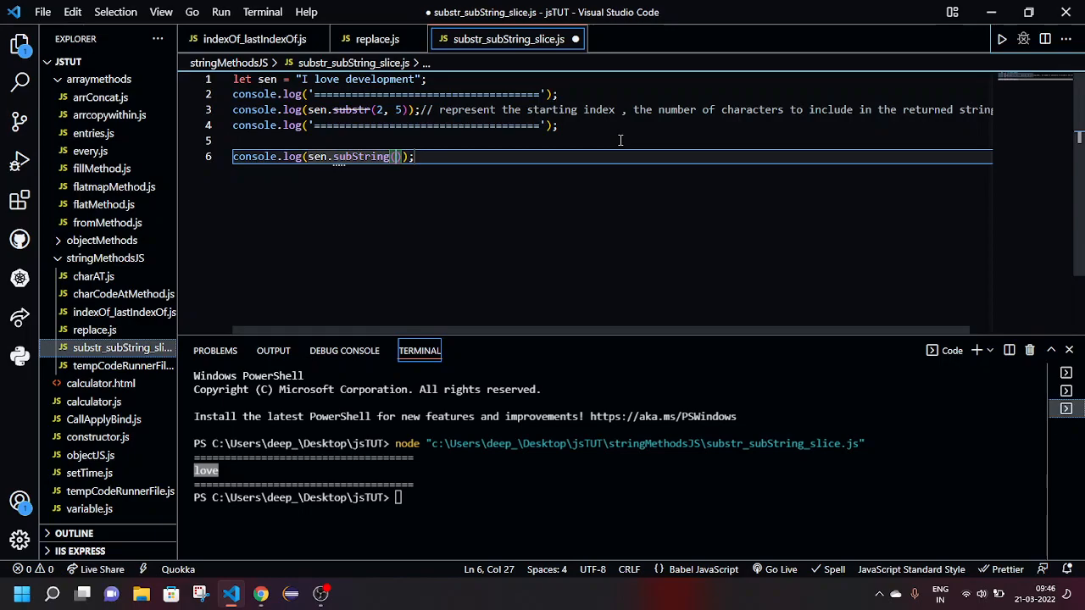
# Give the subString call arguments 7, 12 after discarding a mistaken 2
pyautogui.write('2')
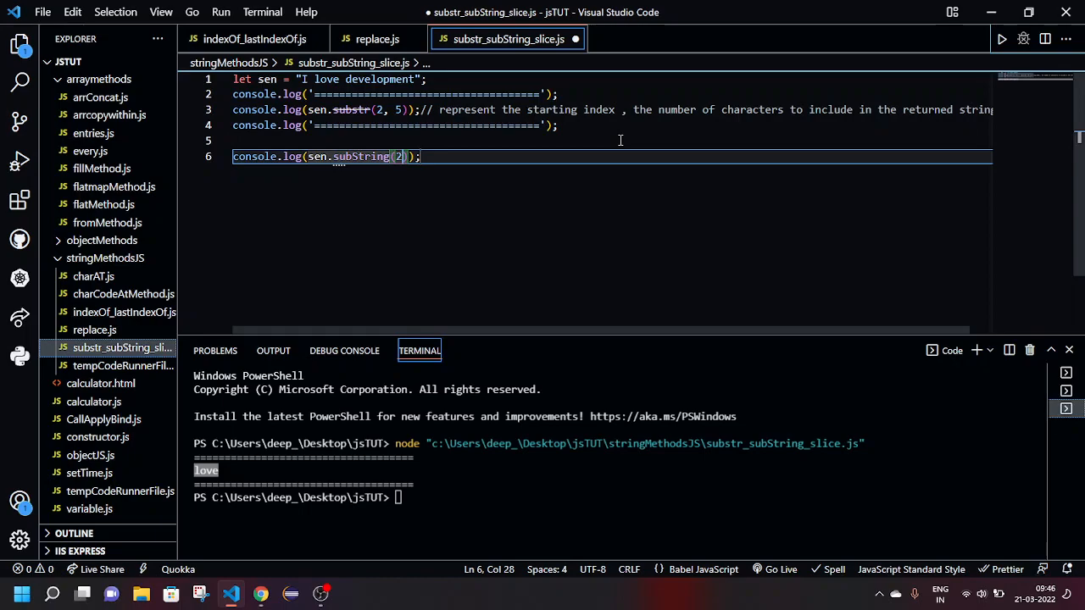
pyautogui.press('Backspace')
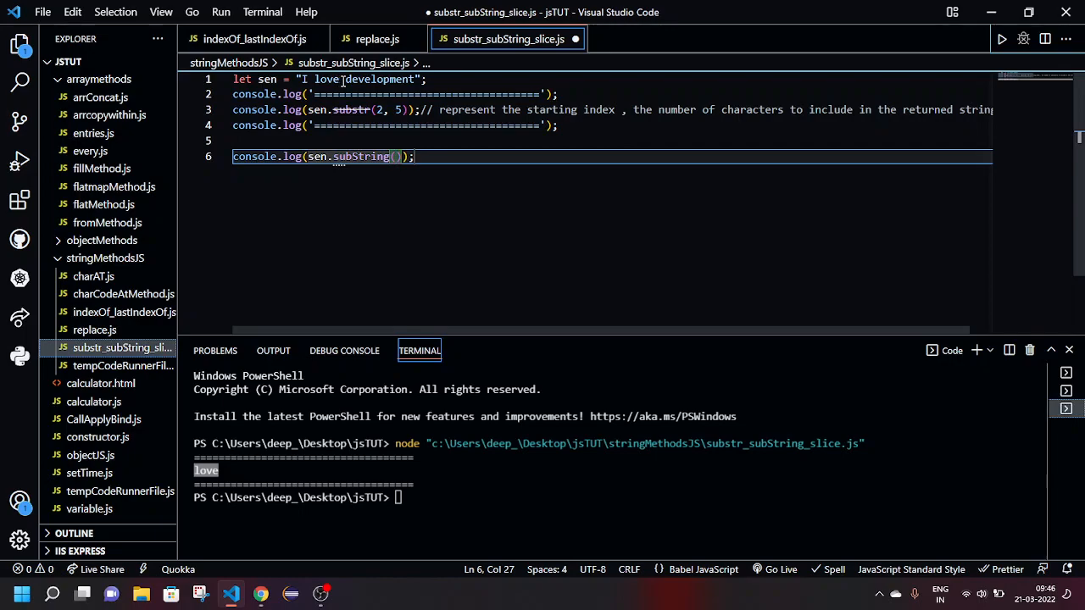
pyautogui.write('7')
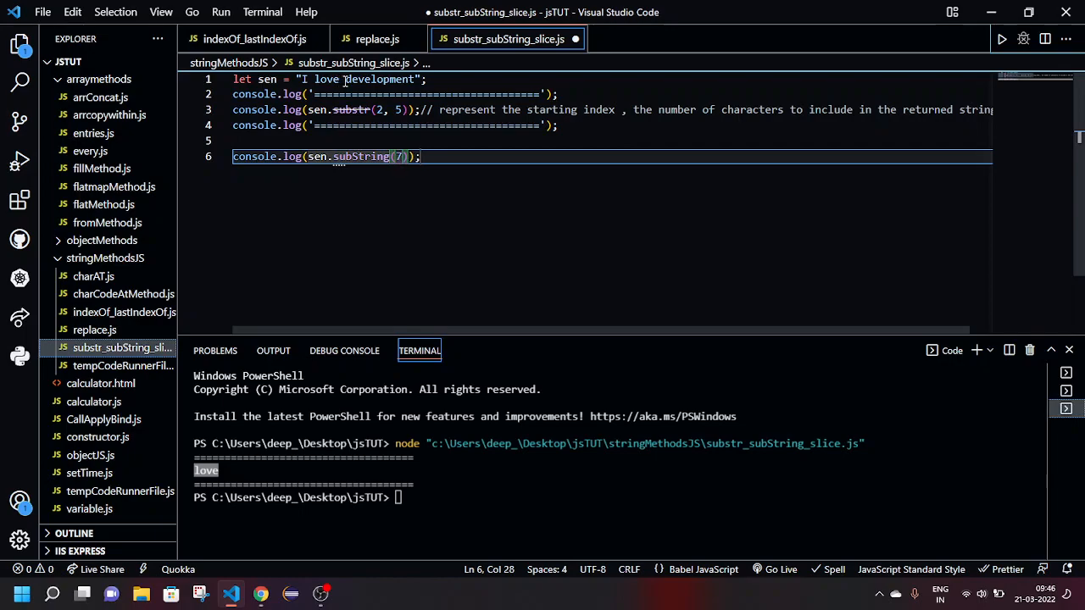
pyautogui.write(',')
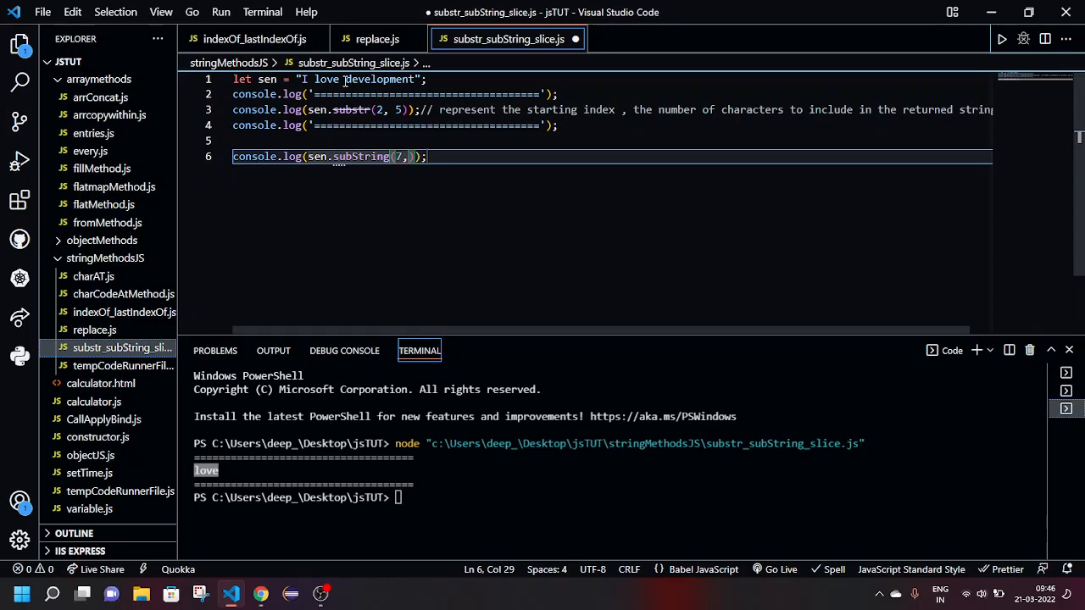
pyautogui.write('12')
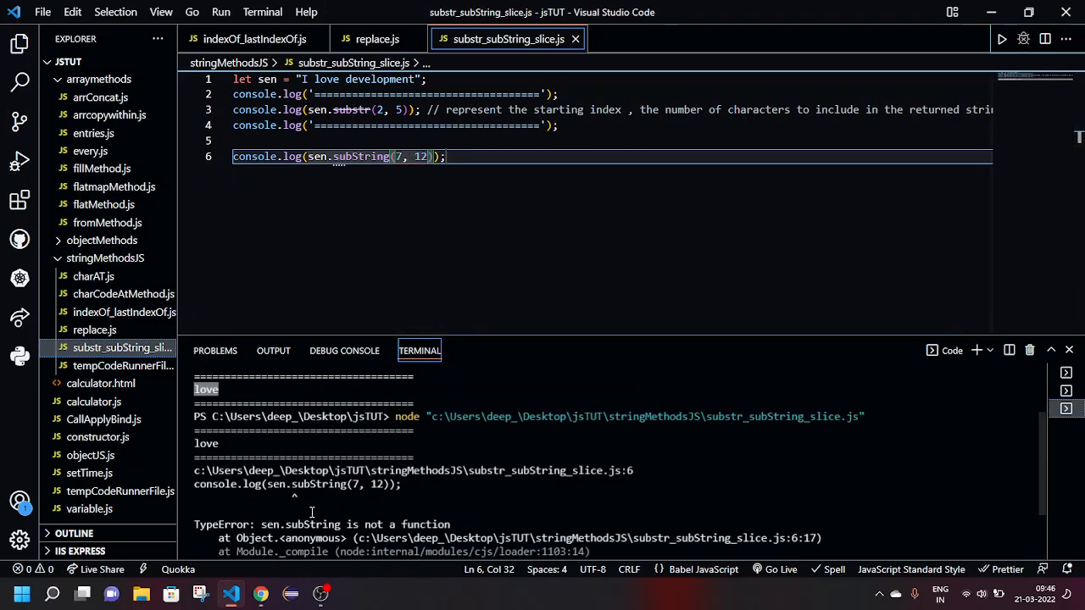
# After the TypeError, retype the method as lowercase substring and rerun, printing "devel"
pyautogui.scroll(-3)
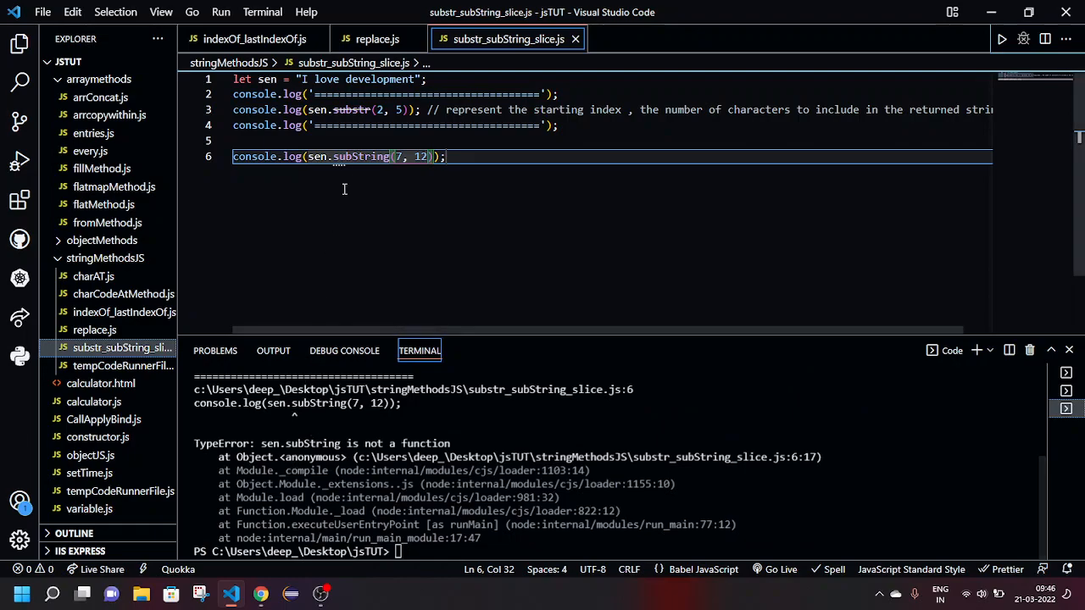
pyautogui.moveTo(359, 155)
pyautogui.write('s')
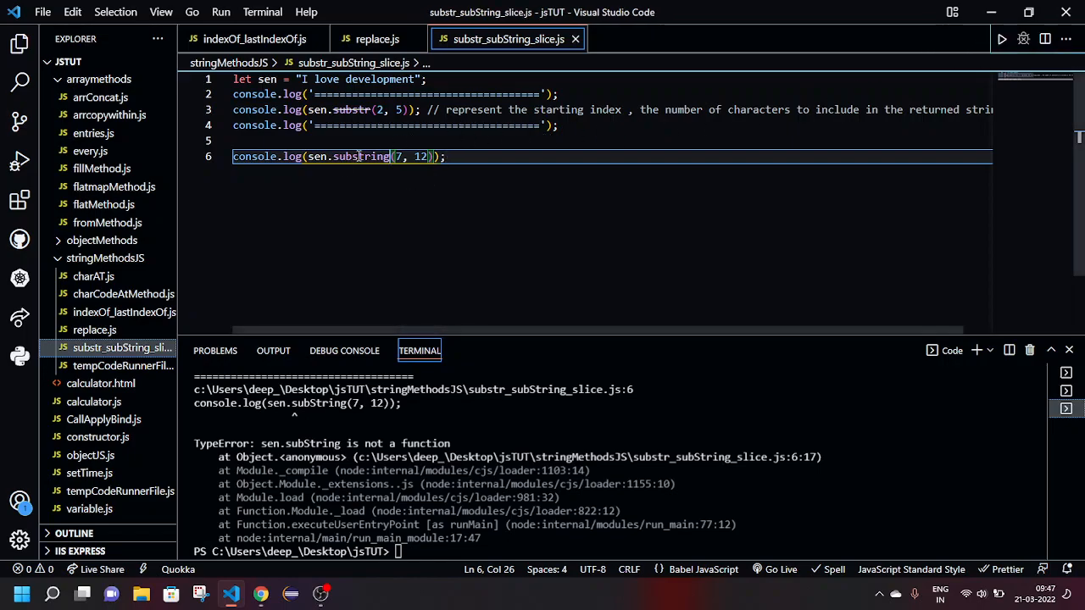
pyautogui.doubleClick(361, 156)
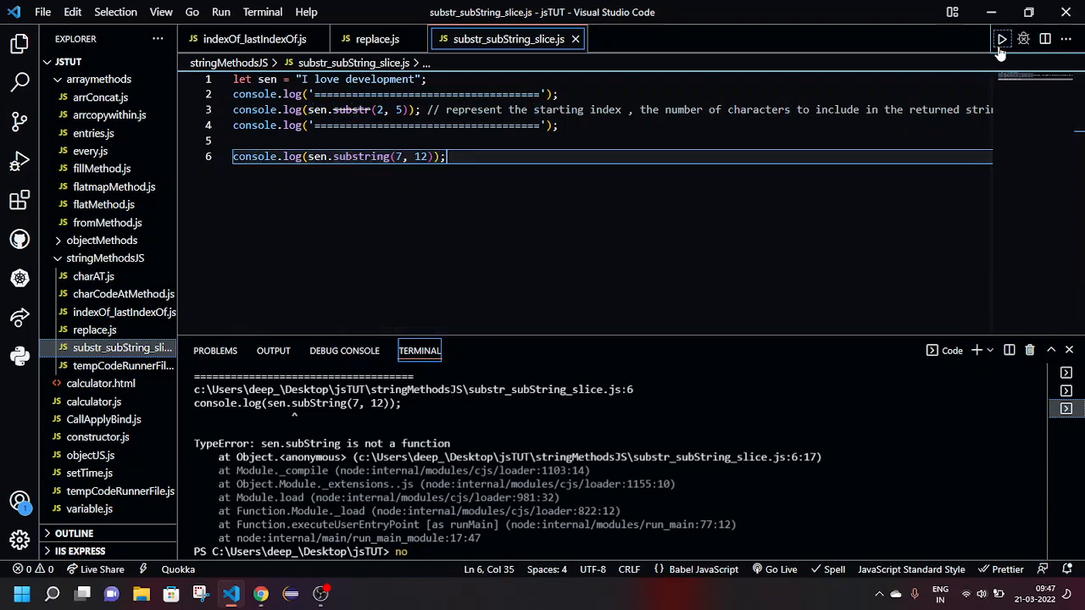
pyautogui.click(1001, 38)
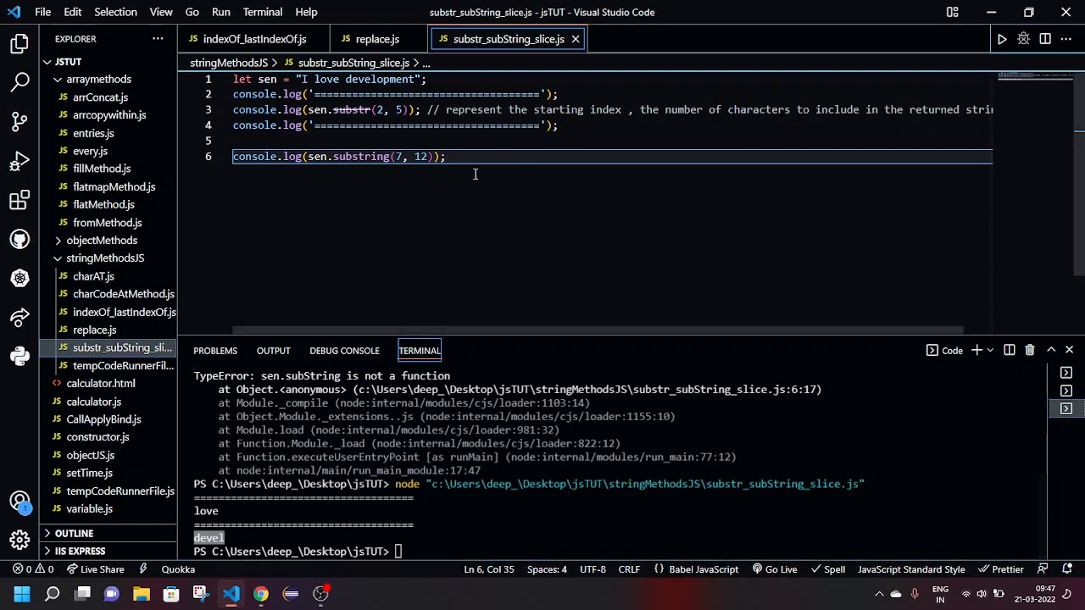
# Comment the substring line: starting index inclusive, ending index exclusive
pyautogui.click(350, 79)
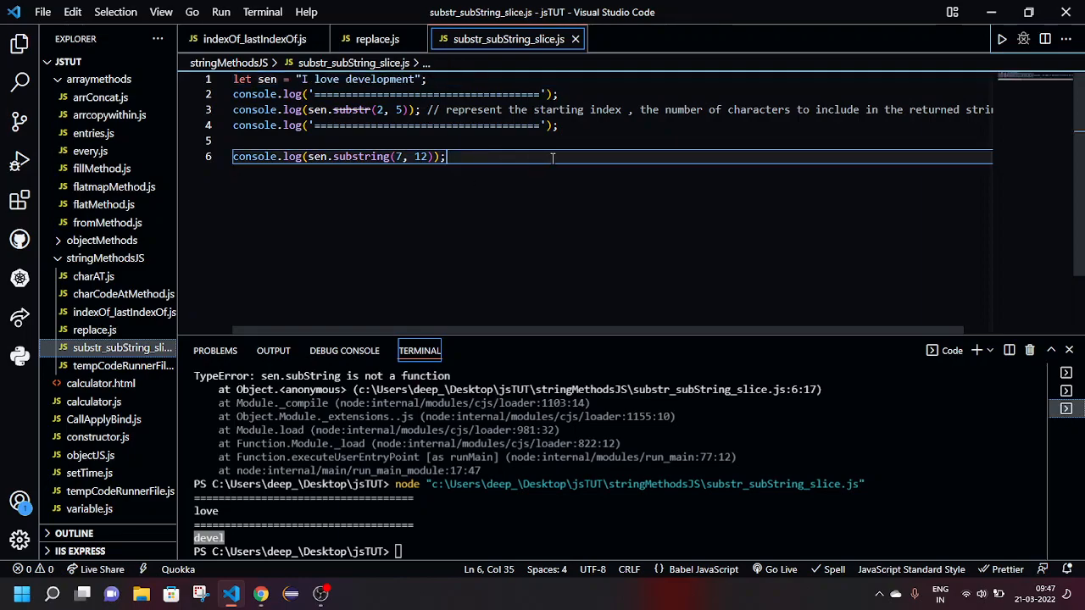
pyautogui.write('//')
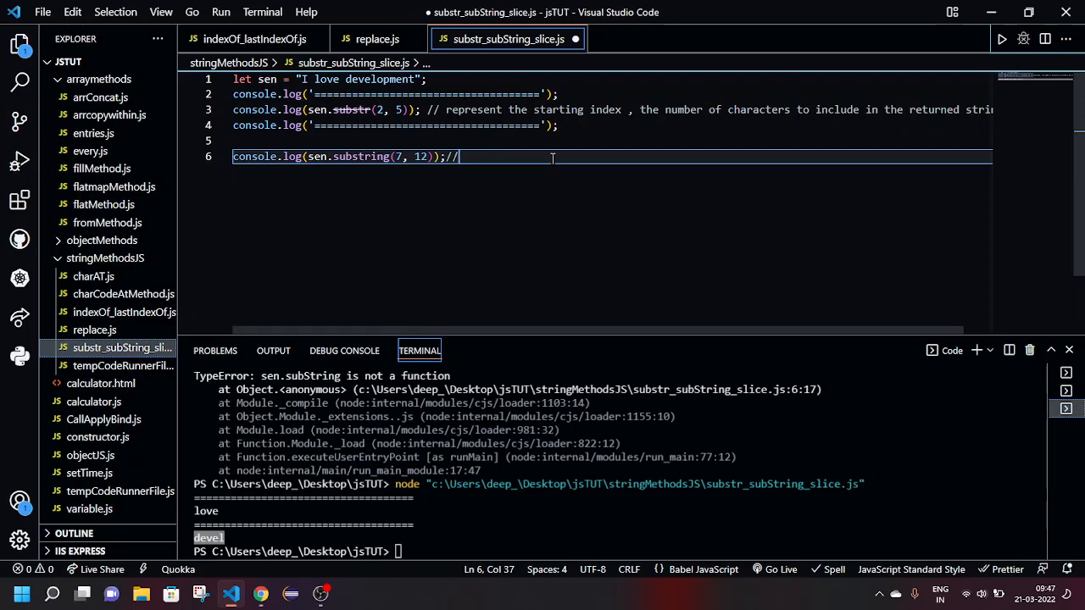
pyautogui.write('starin')
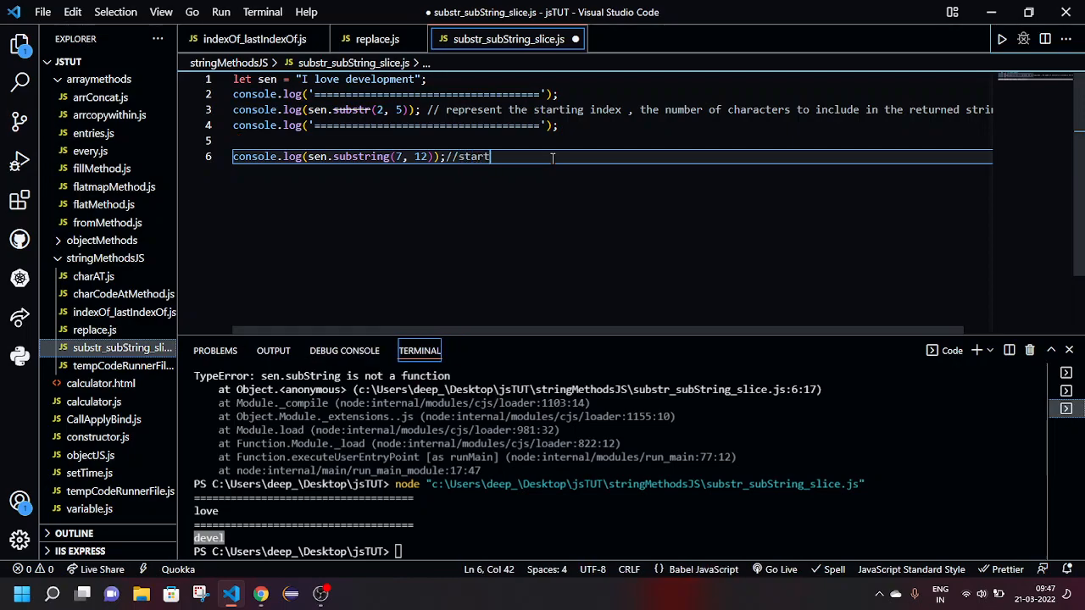
pyautogui.write('ing index')
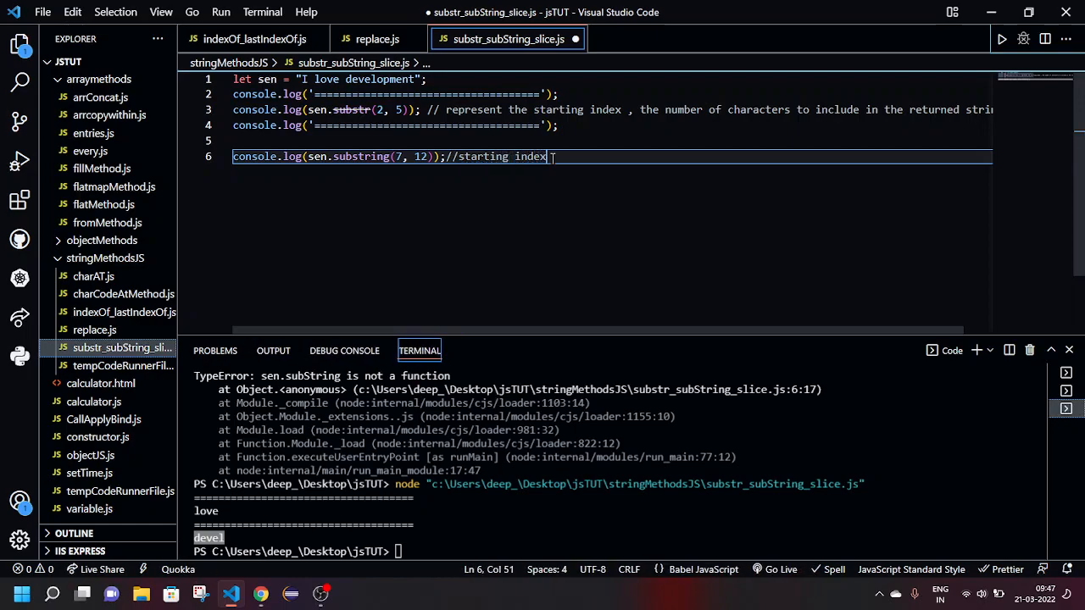
pyautogui.write('(inclusive),')
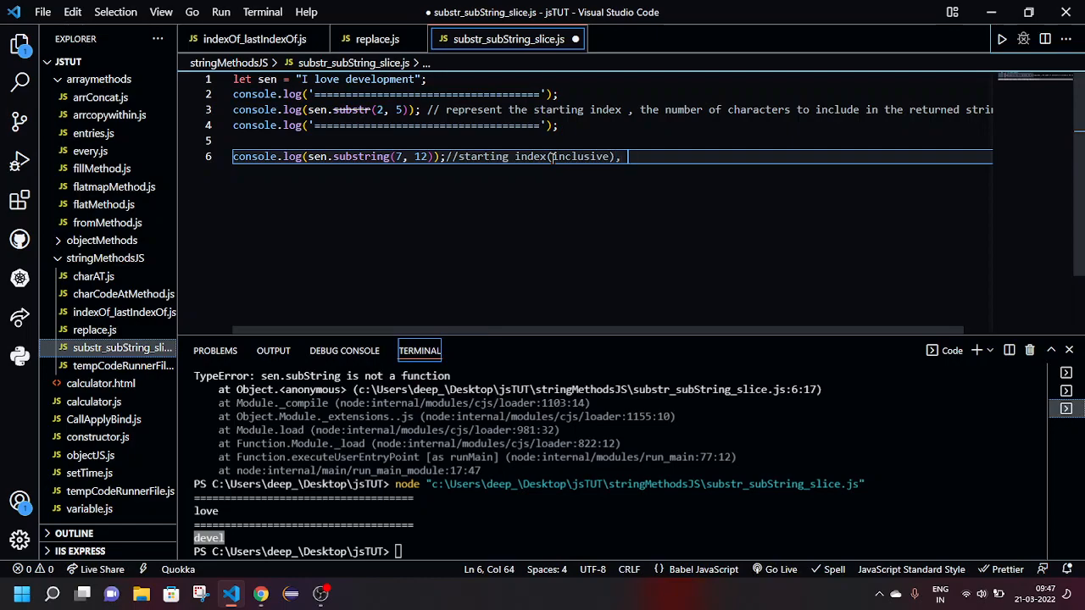
pyautogui.write('the endi')
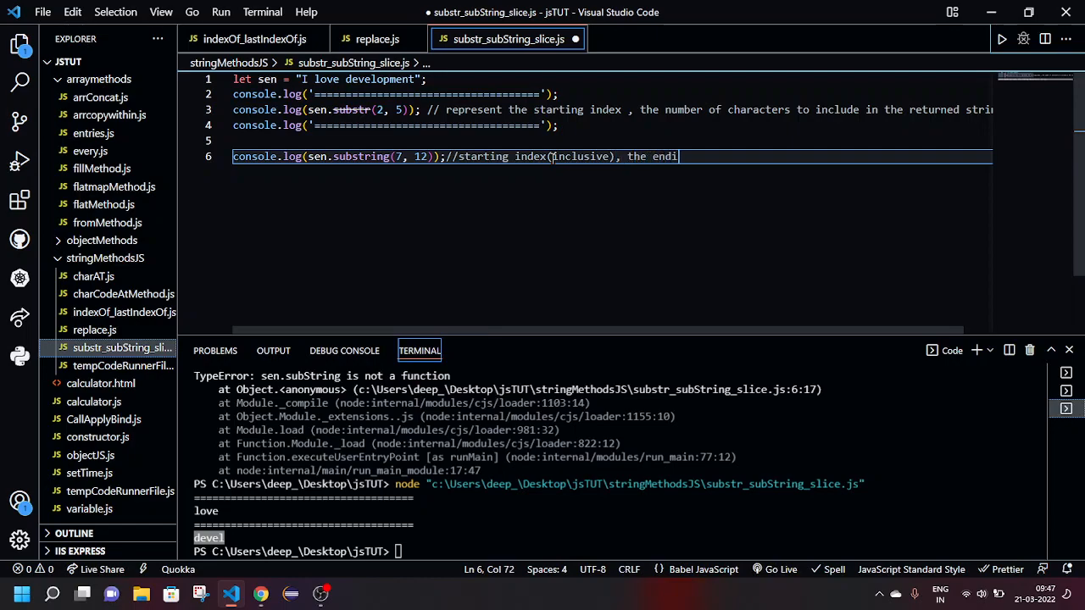
pyautogui.write('ng i')
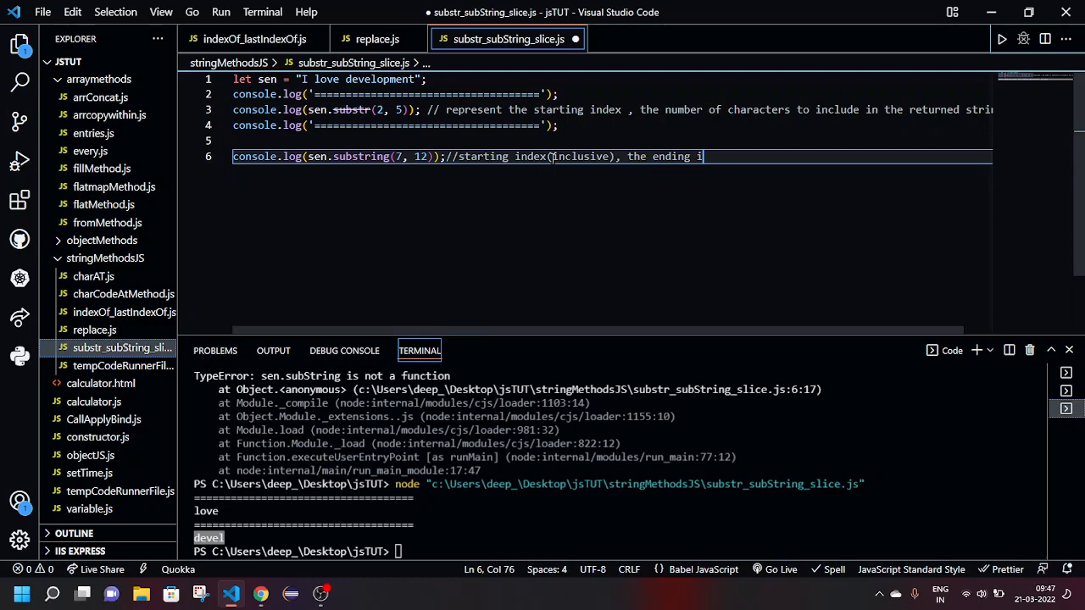
pyautogui.write('index h')
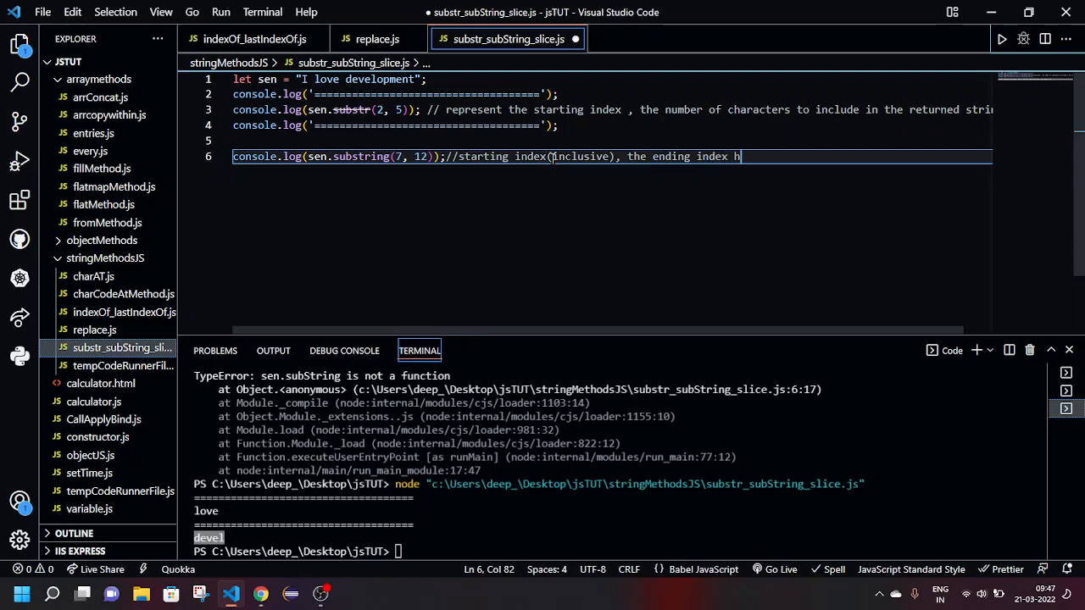
pyautogui.write('which')
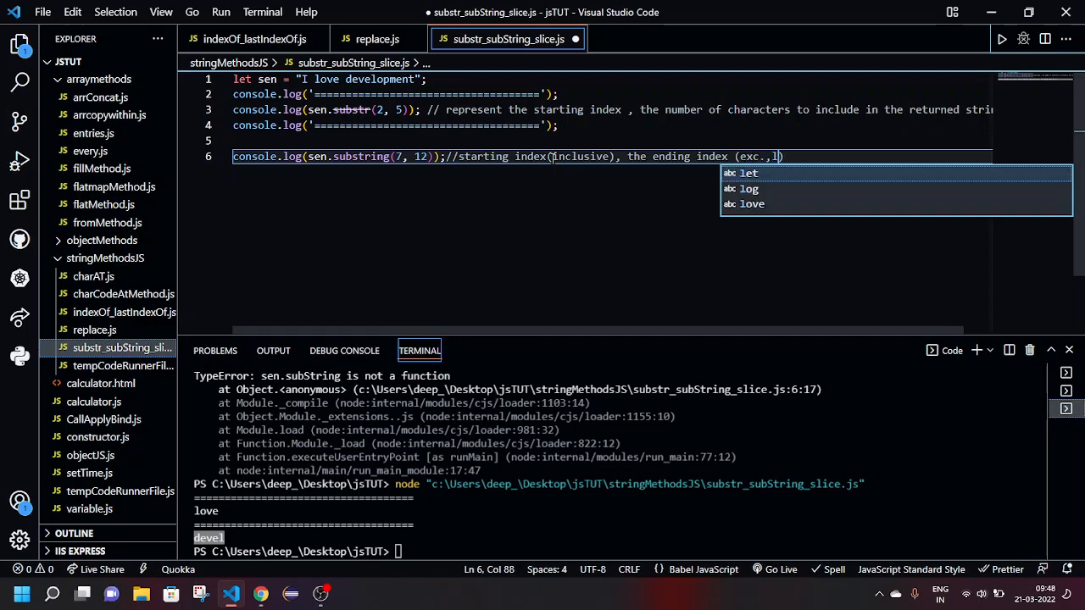
pyautogui.write('exclusi')
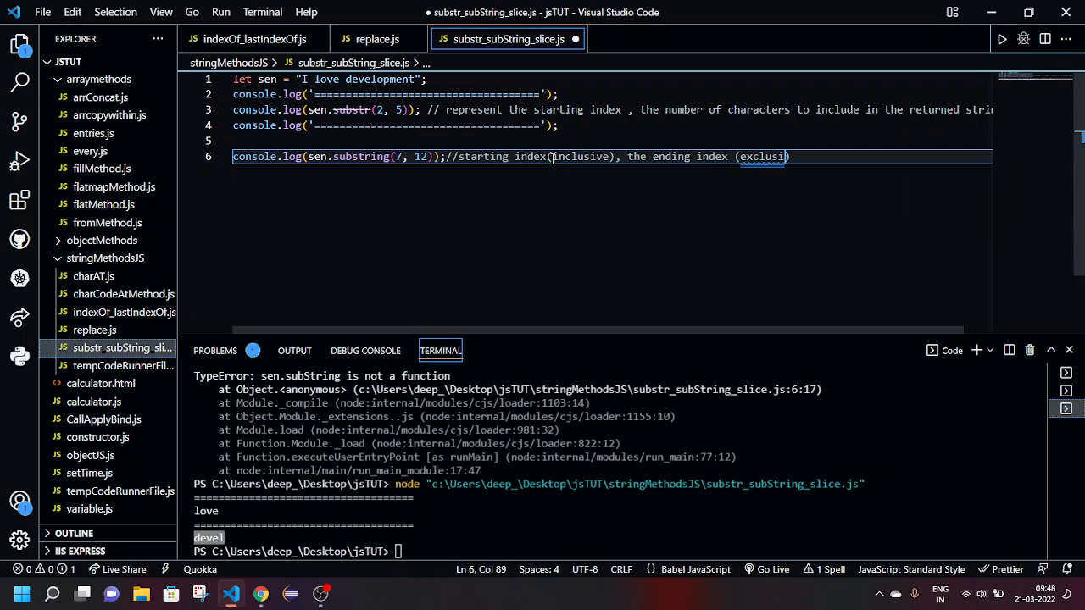
pyautogui.write('ve')
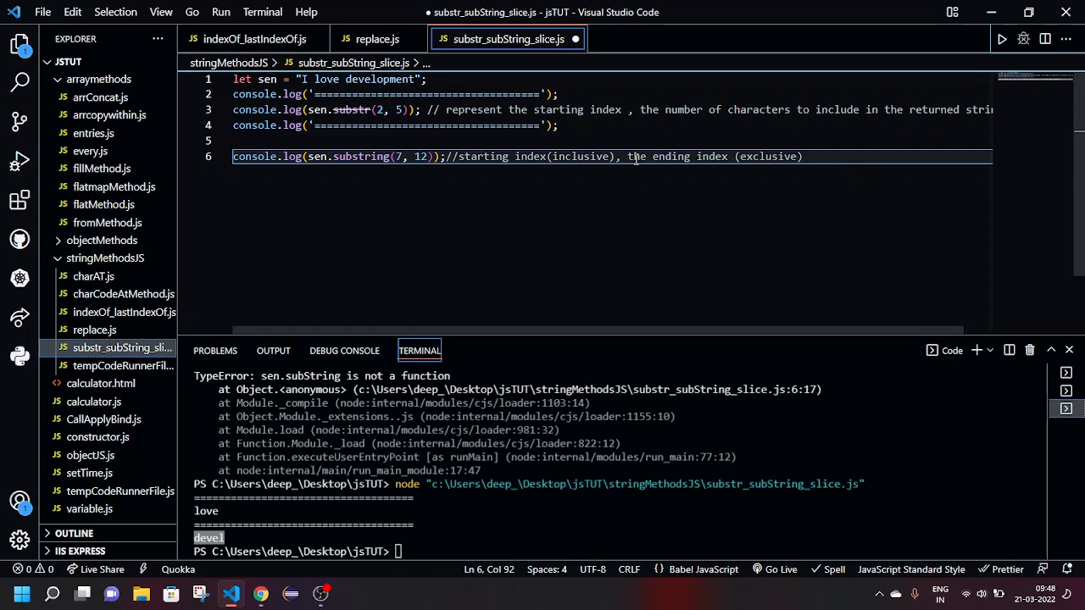
pyautogui.moveTo(604, 286)
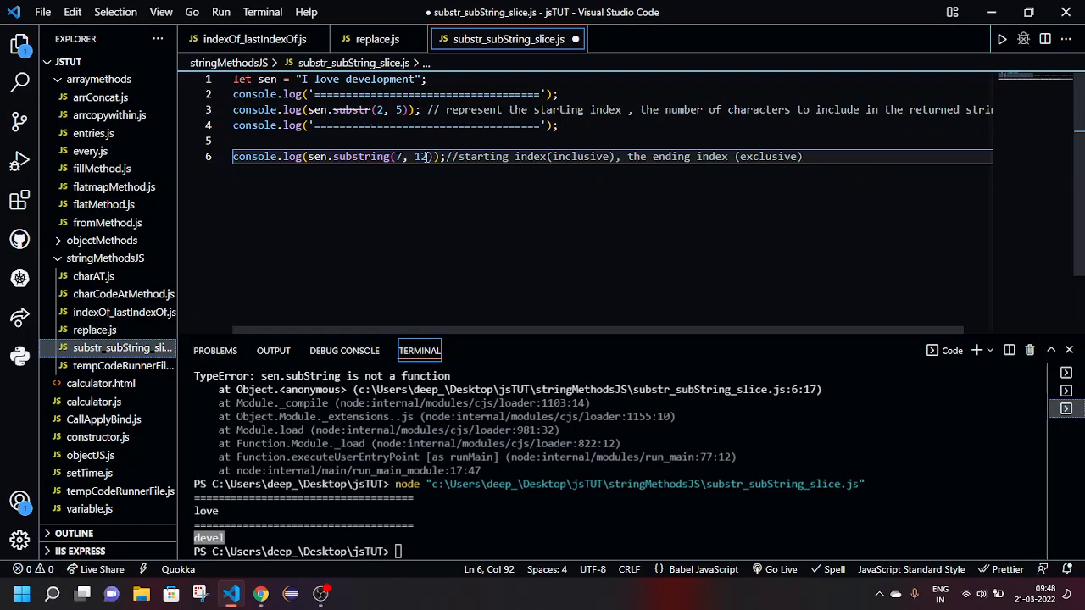
# Re-enter the ending index 12 and start a blank line below the substring statement
pyautogui.doubleClick(419, 156)
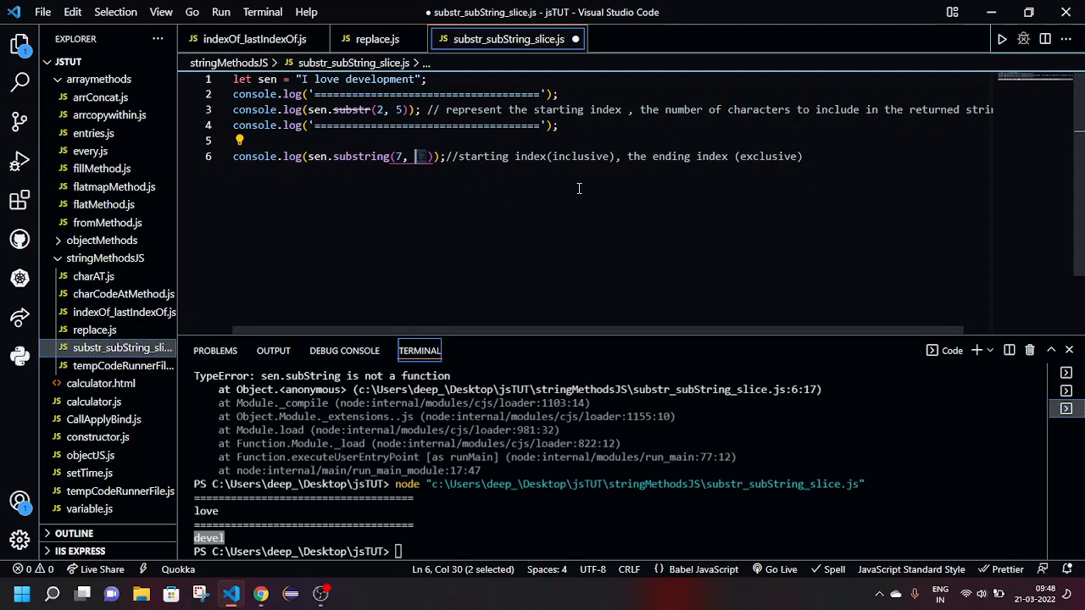
pyautogui.write('12')
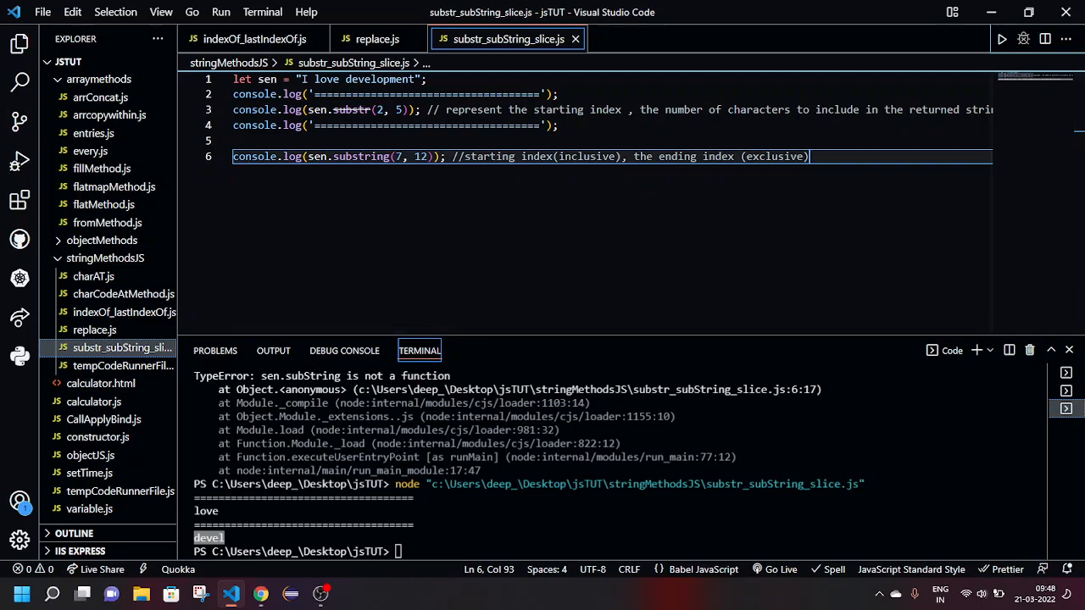
pyautogui.press('Enter')
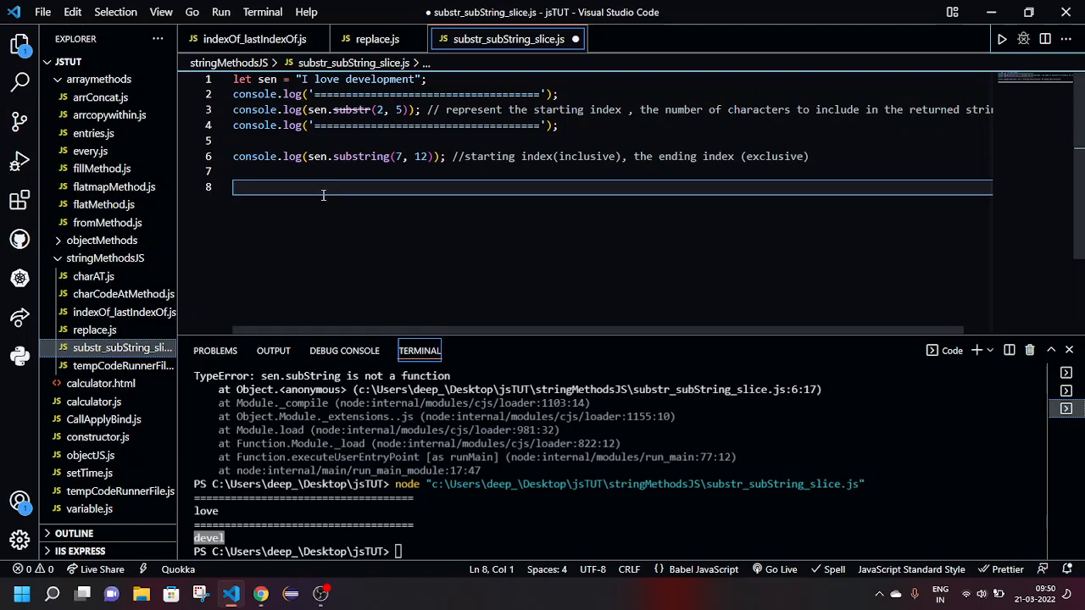
# Log sen.slice(7, 12) on line 8 and run, printing a second "devel"
pyautogui.write('console.log();')
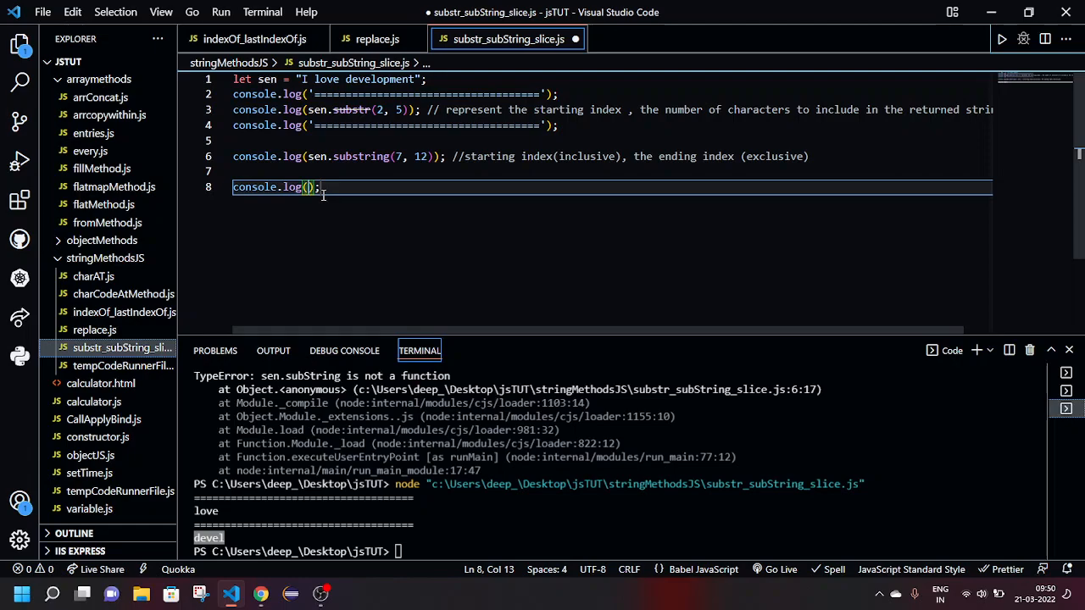
pyautogui.write('sen.')
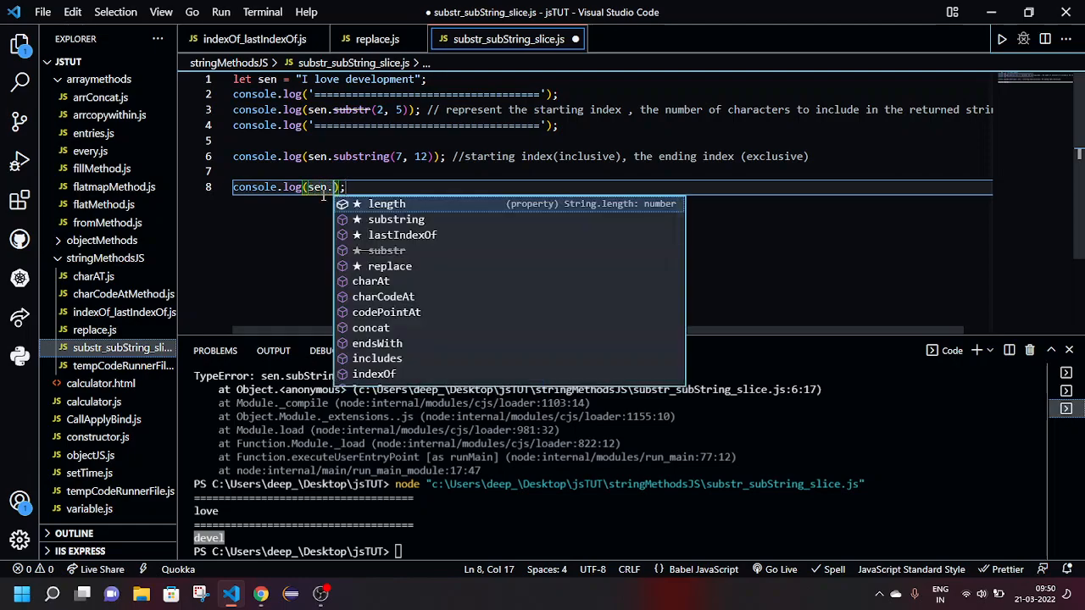
pyautogui.write('slice(7, 12')
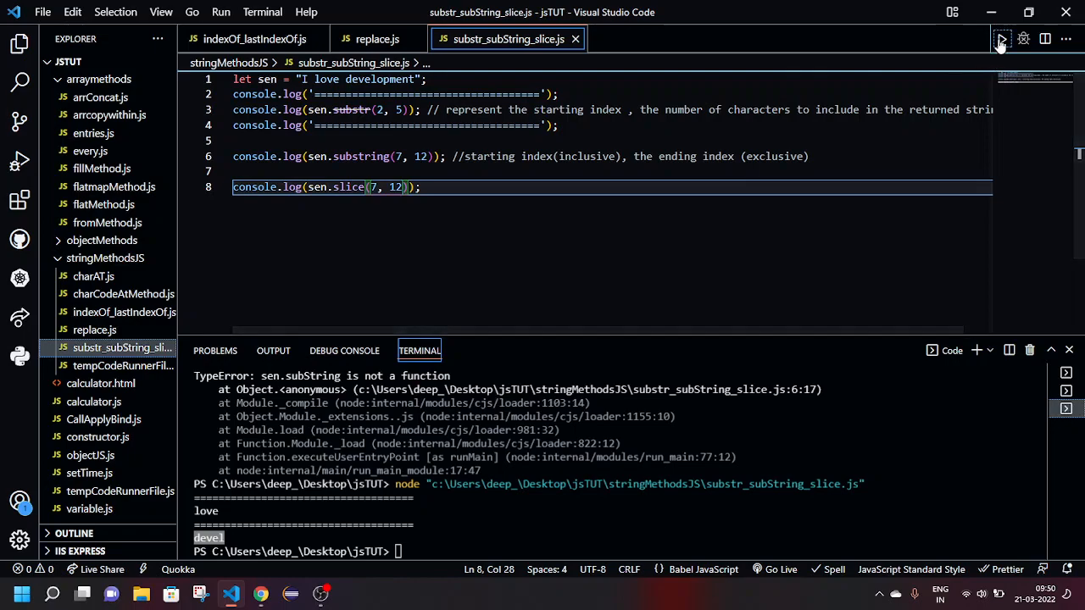
pyautogui.click(1001, 39)
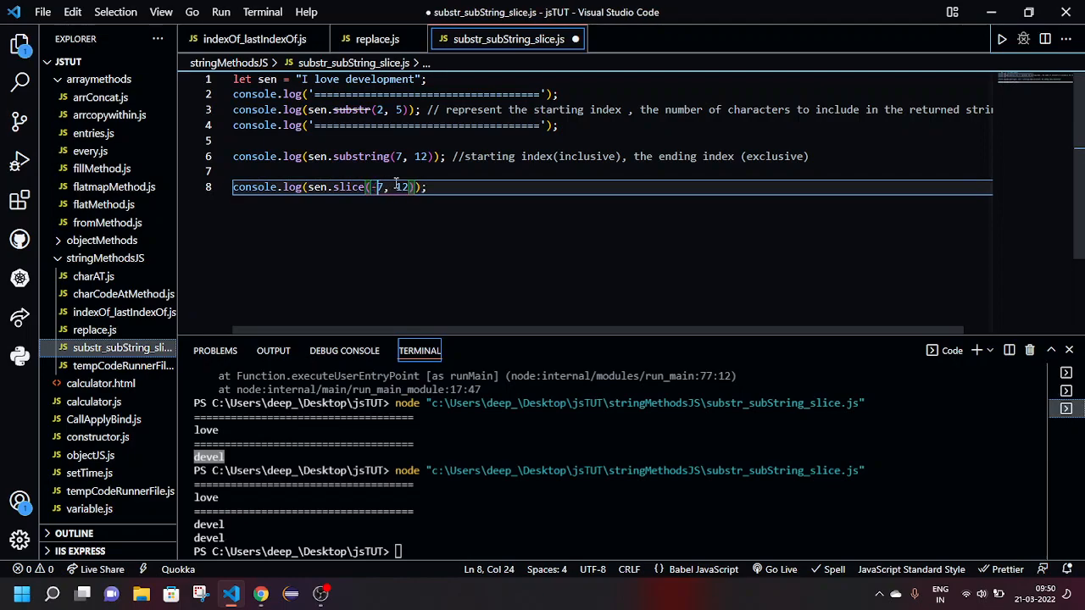
# Change slice to negative indices (-1, -5), save and run, printing nothing
pyautogui.write('-')
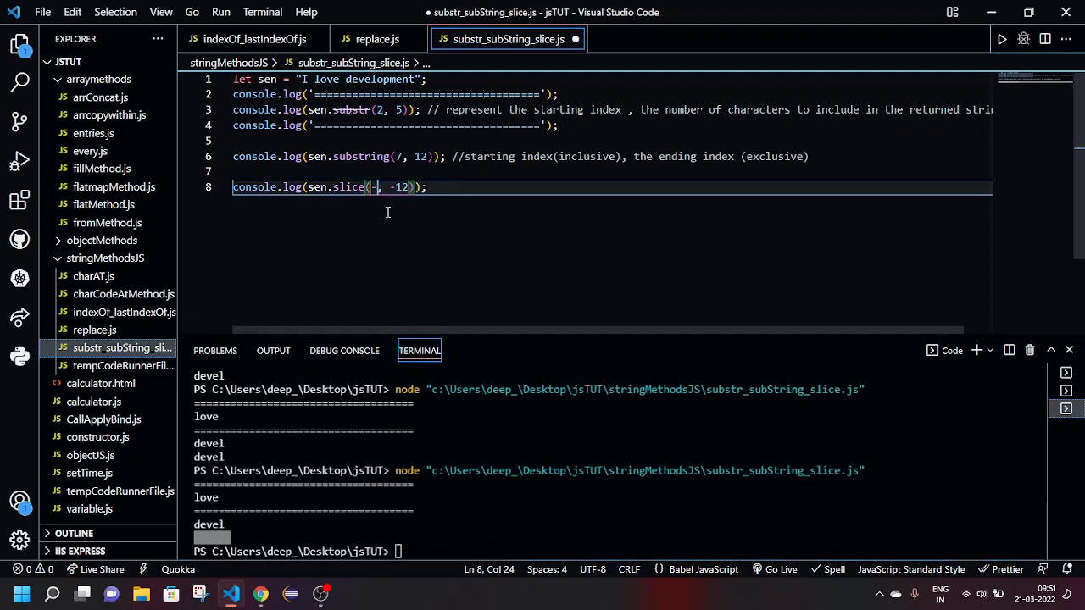
pyautogui.write('1')
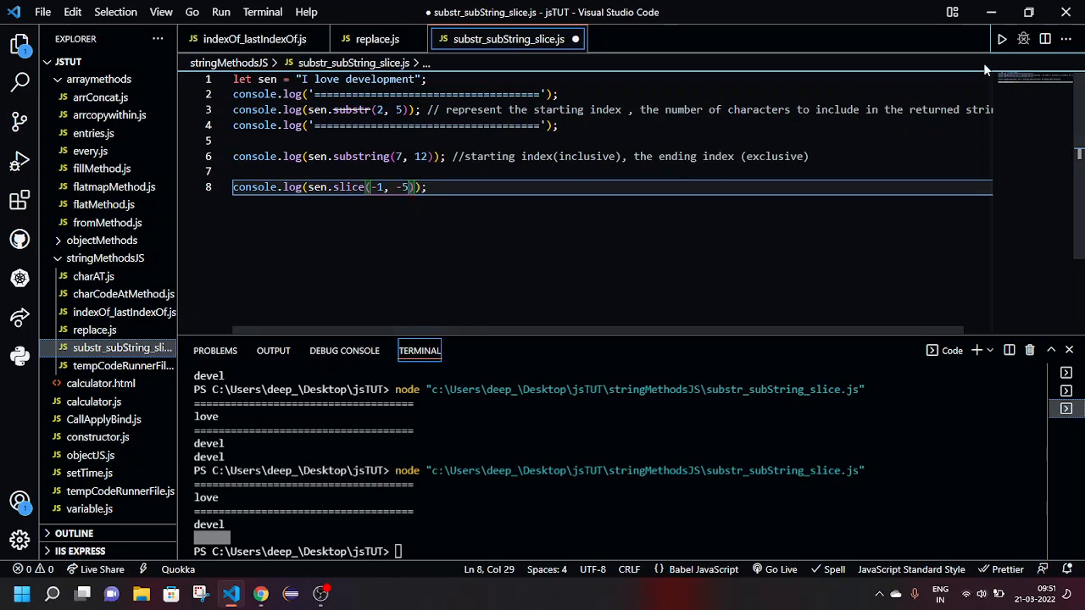
pyautogui.press('ctrl+s')
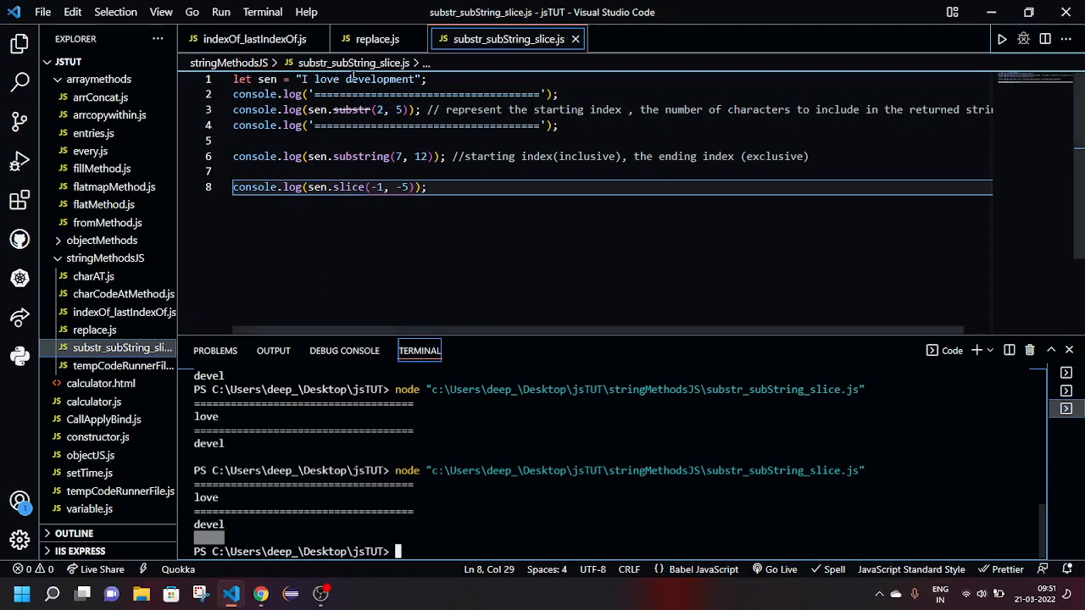
# Try slice(-1), which prints "t", then slice(-1, -3), which prints an empty line
pyautogui.moveTo(407, 187); pyautogui.dragTo(388, 186)
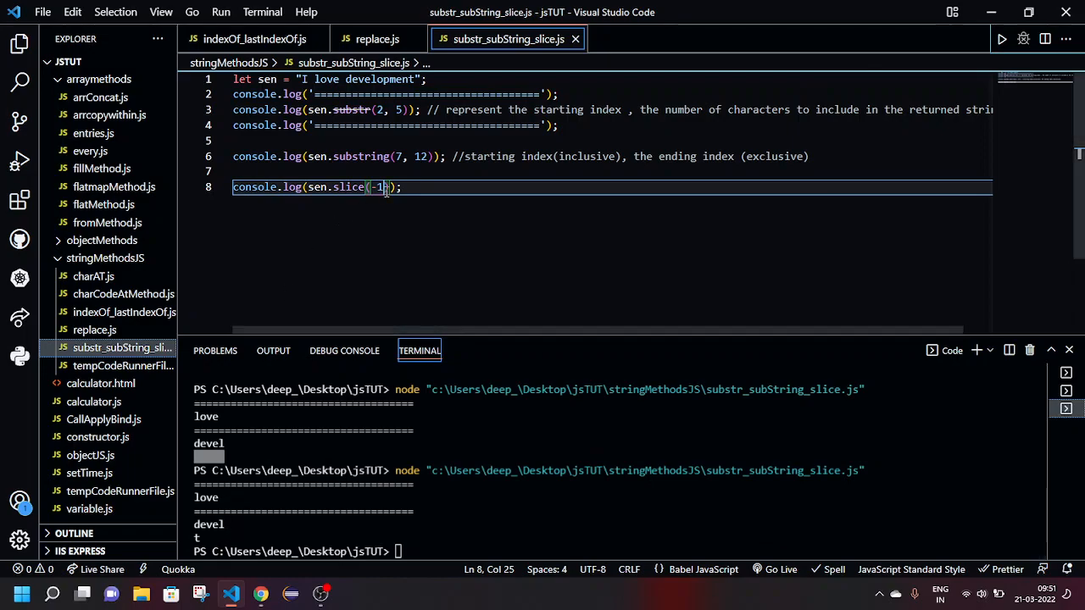
pyautogui.write(', -3')
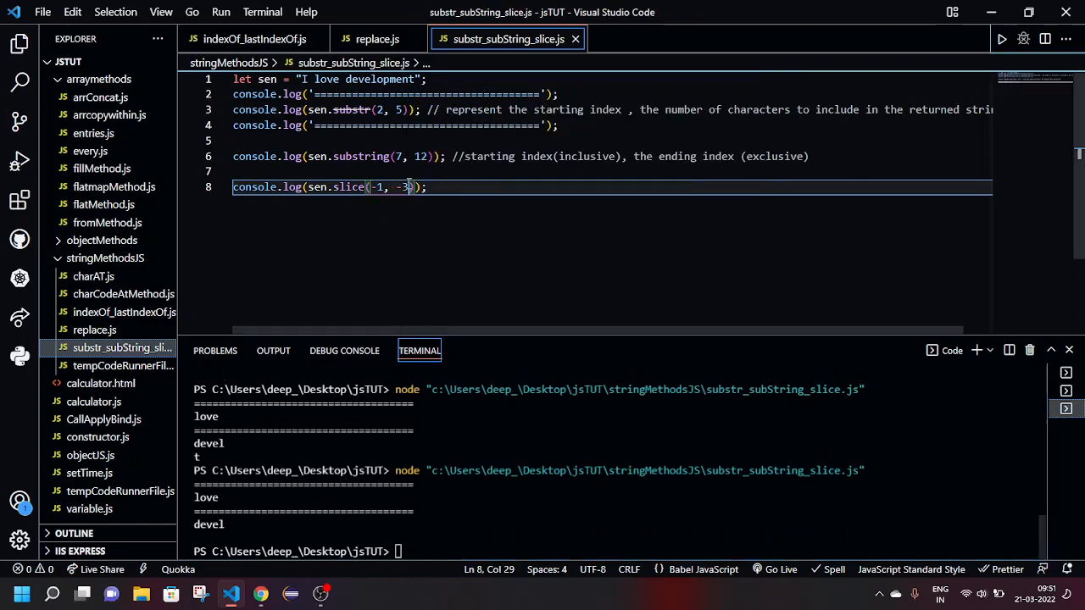
pyautogui.moveTo(411, 186); pyautogui.dragTo(370, 186)
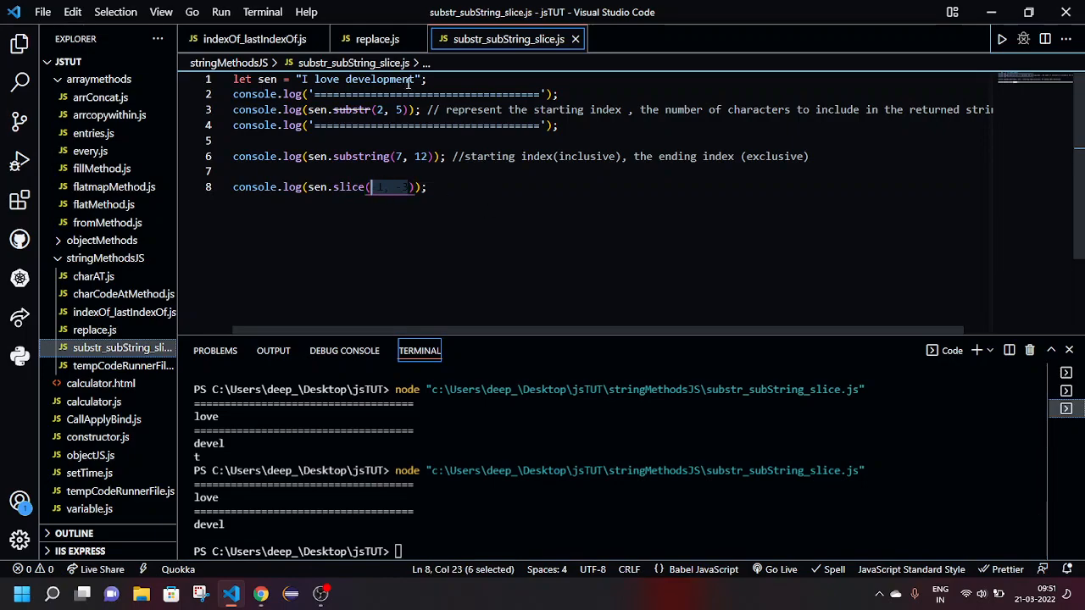
pyautogui.moveTo(482, 257)
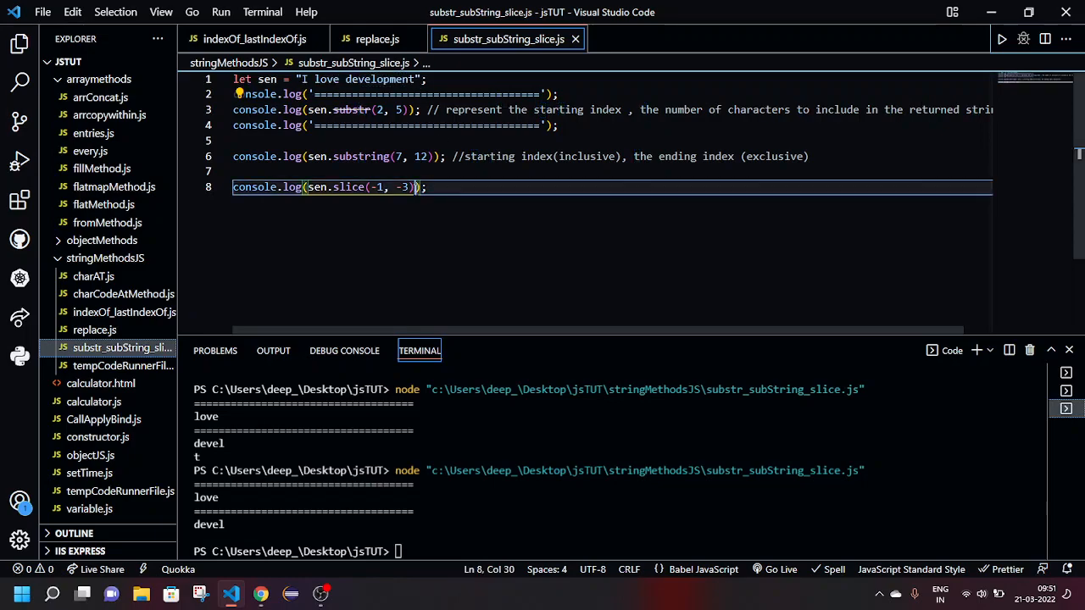
# Reduce slice to one negative index: -1 prints "t", -2 prints "nt"
pyautogui.moveTo(410, 188); pyautogui.dragTo(386, 187)
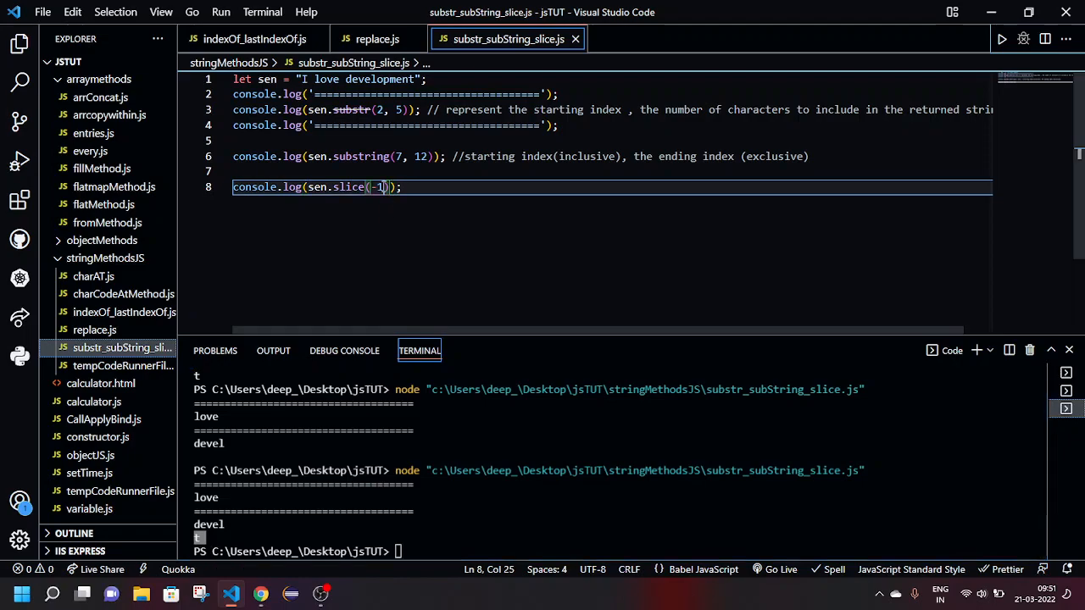
pyautogui.write('2')
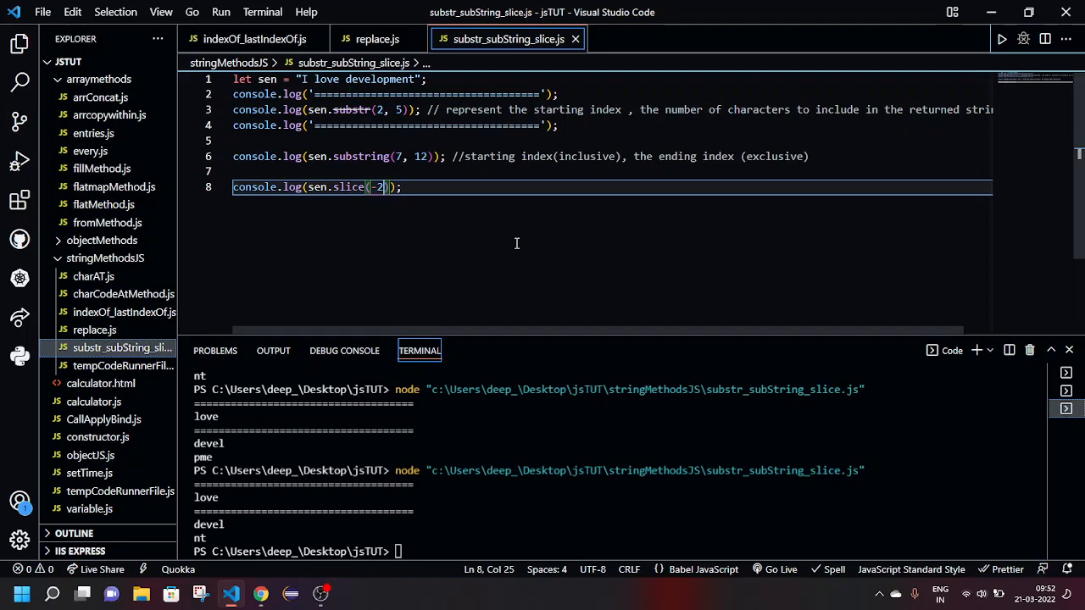
pyautogui.write(',-5')
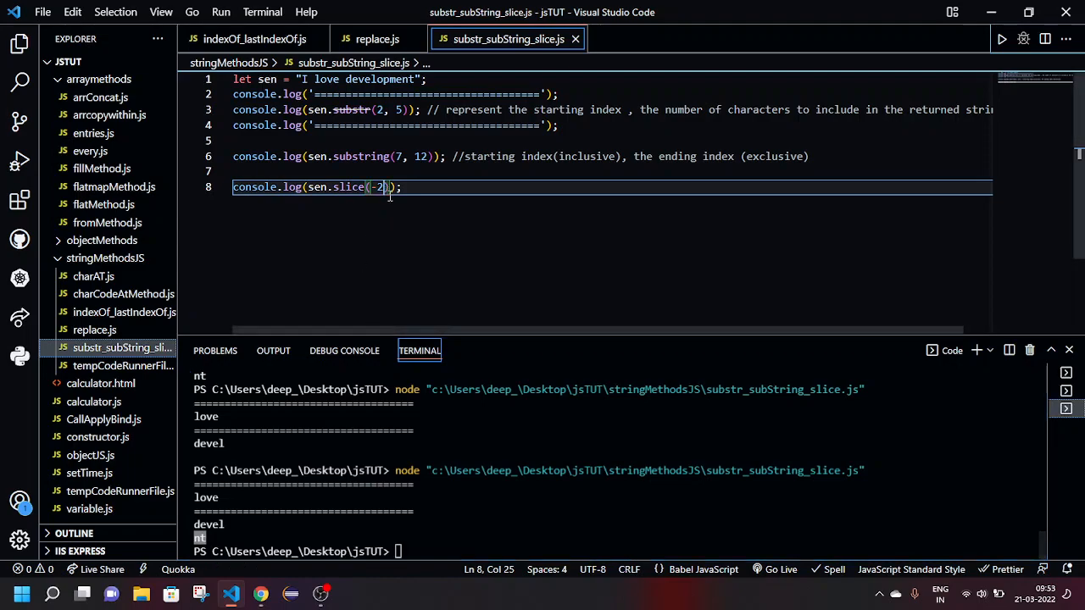
# Edit the slice arguments to negative indices (-2, -5) then (-5, -2) so it prints 'pme'
pyautogui.write(',')
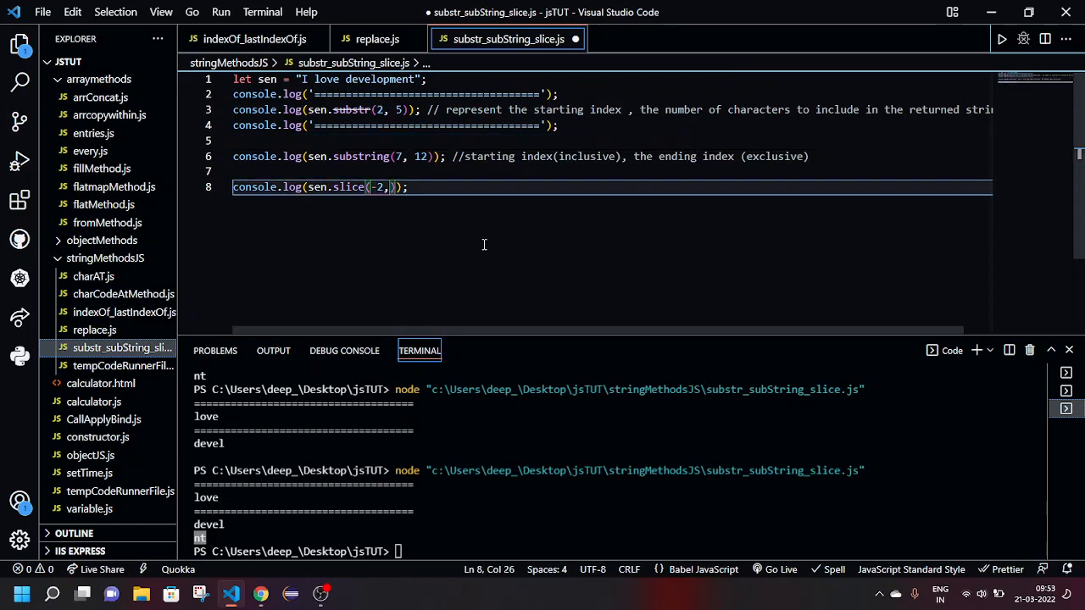
pyautogui.write('-5')
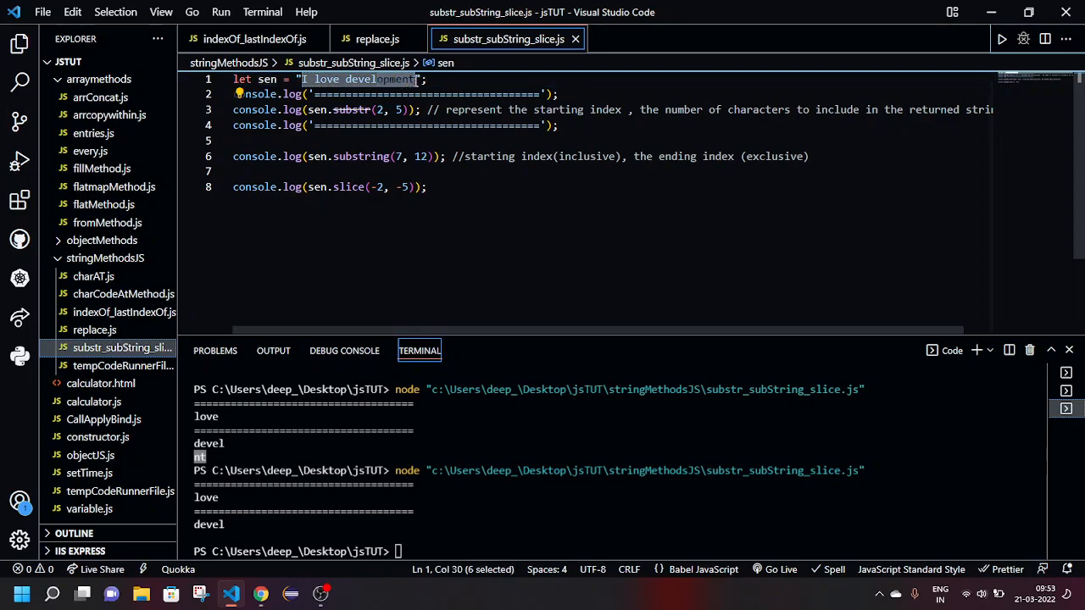
pyautogui.moveTo(407, 192)
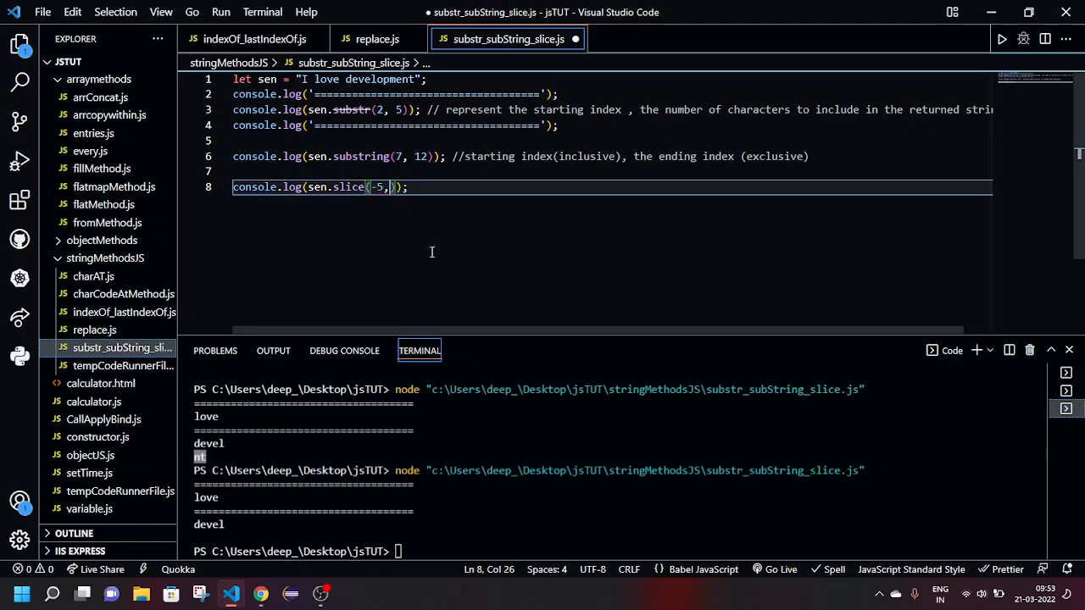
pyautogui.write('-2')
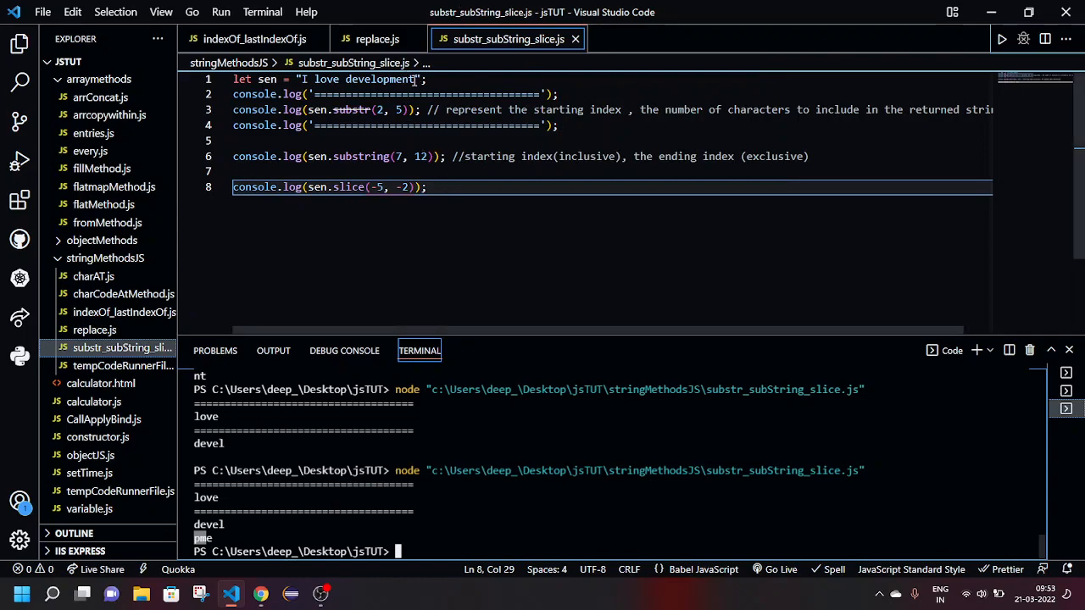
pyautogui.click(424, 79)
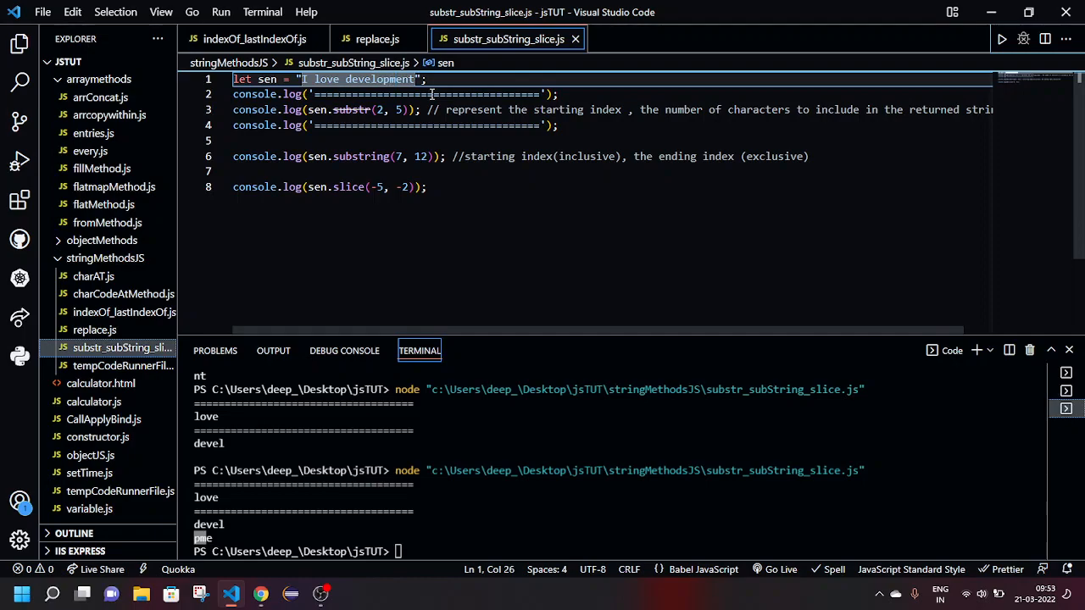
pyautogui.click(386, 79)
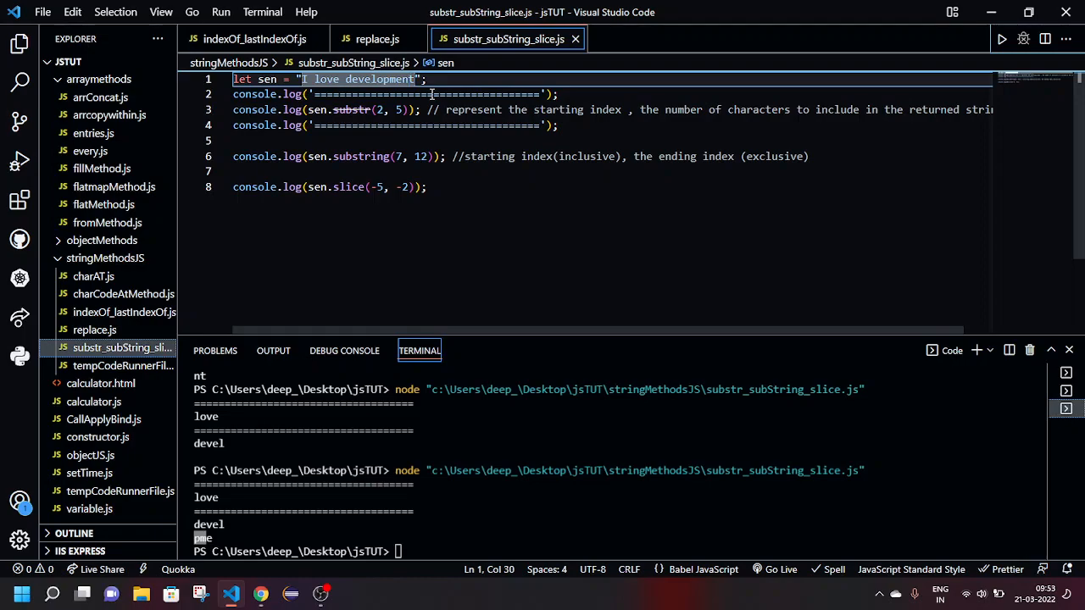
pyautogui.click(406, 79)
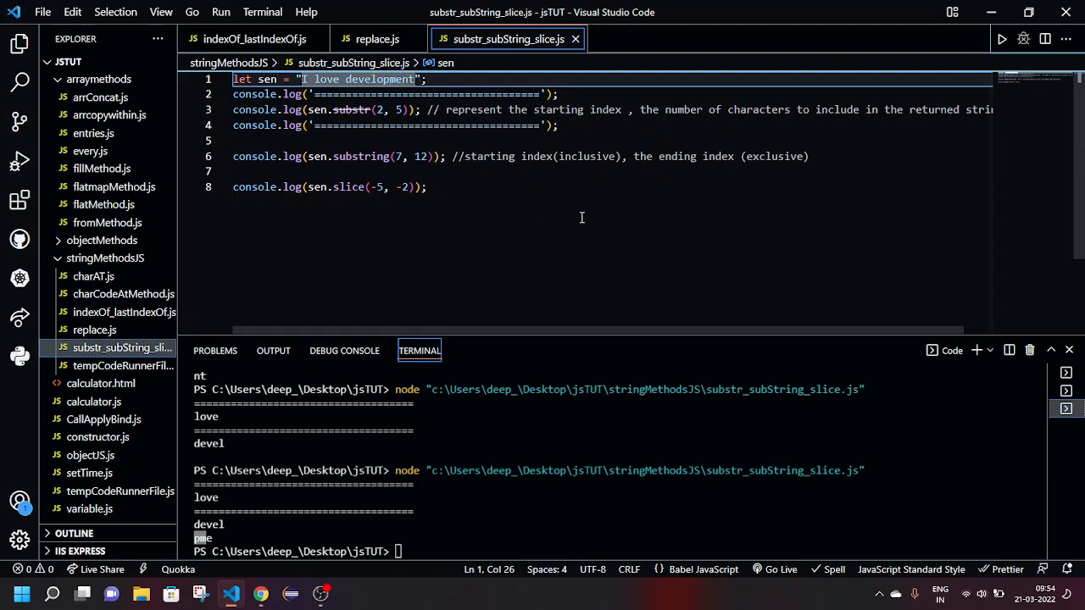
pyautogui.click(426, 186)
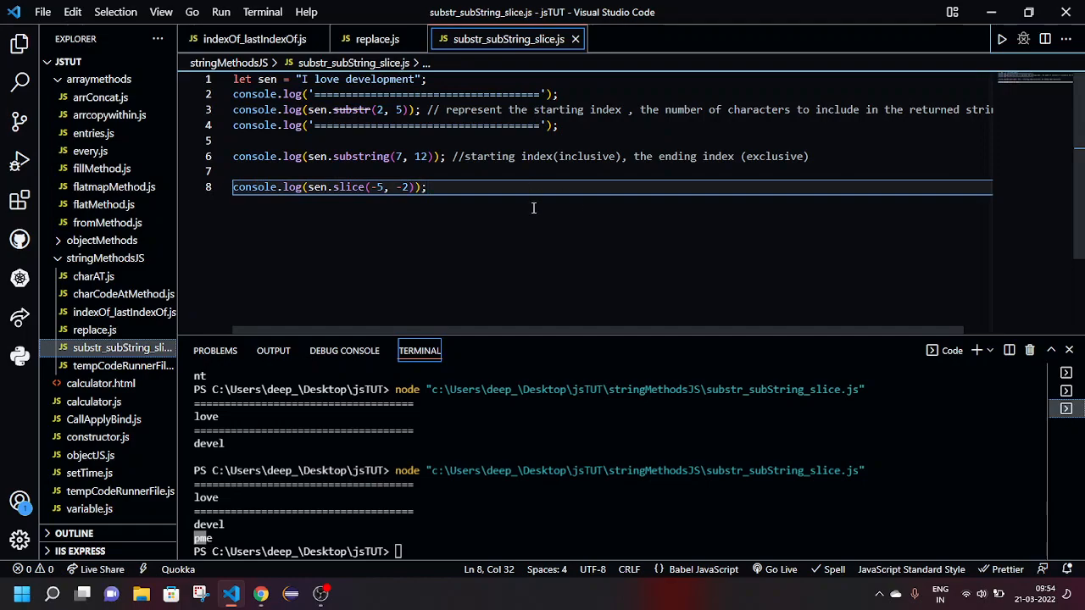
pyautogui.moveTo(543, 209)
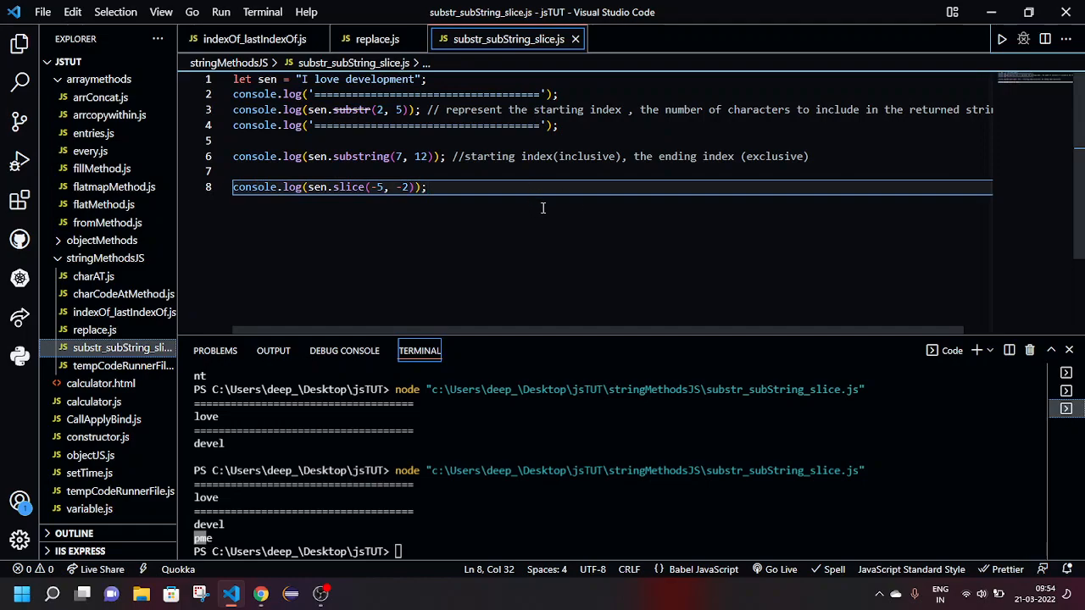